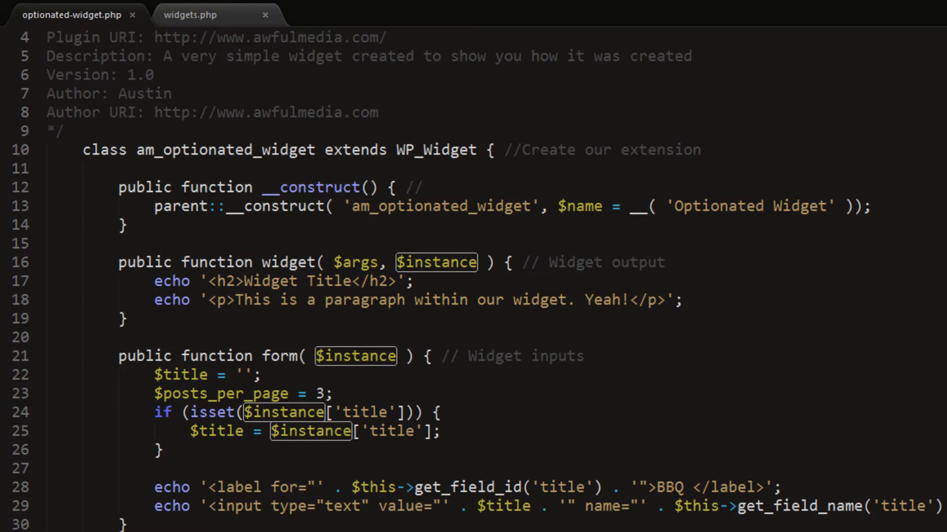
mouse_move(859, 501)
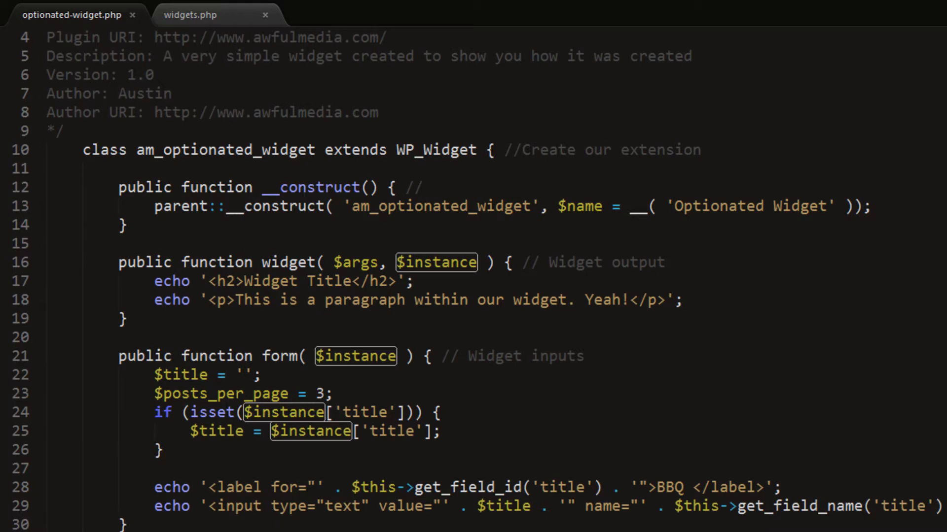
Delete the hard-coded '<h2>Widget Title</h2>' string, leaving an empty echo.
scroll("down", 3)
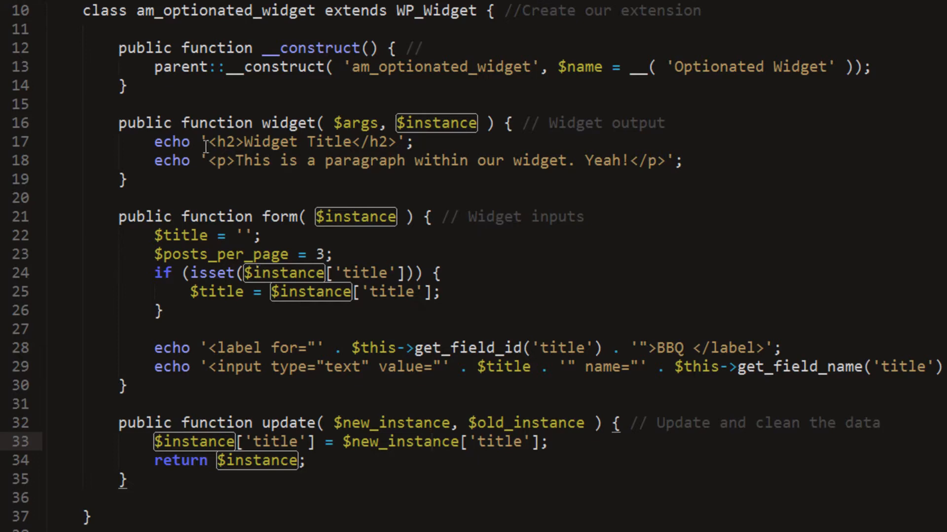
double_click(296, 142)
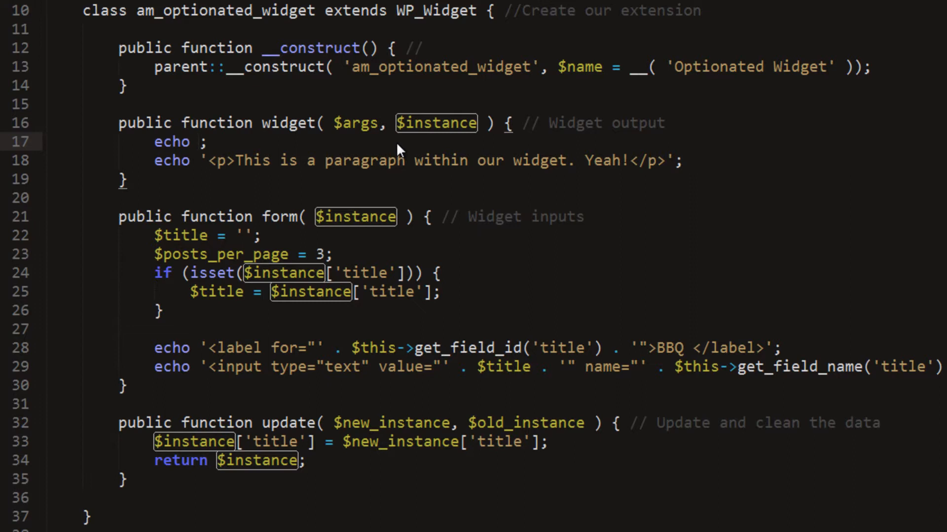
Echo $args['before_widget'] before the paragraph and $args['after_widget'] after it.
type("$args['")
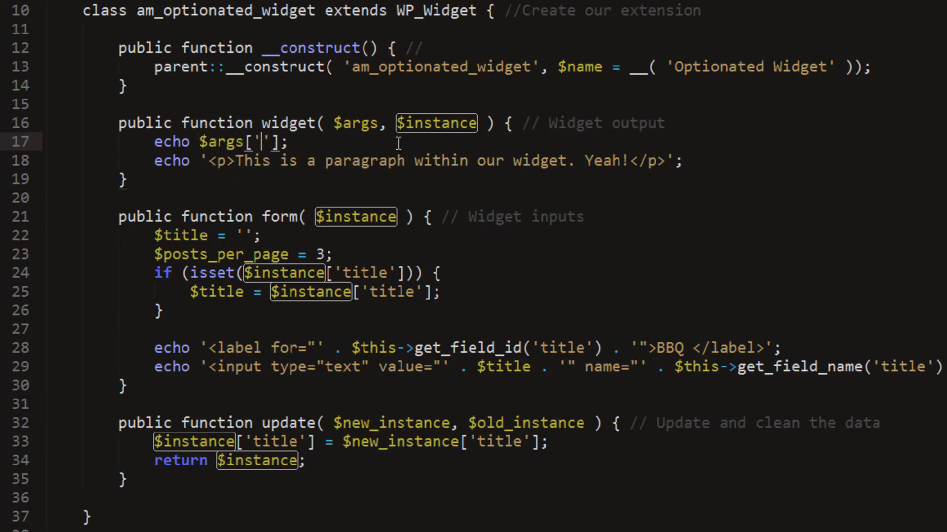
type("before")
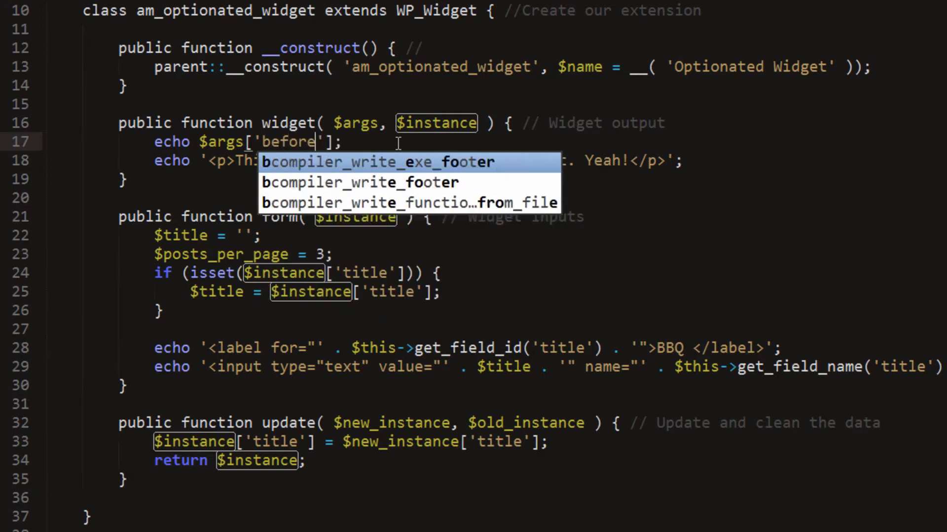
type("_widget")
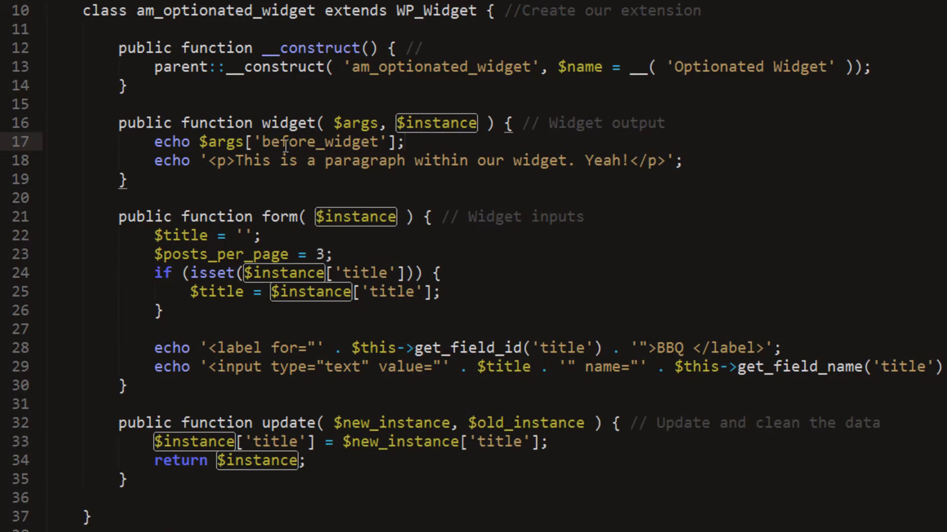
triple_click(278, 142)
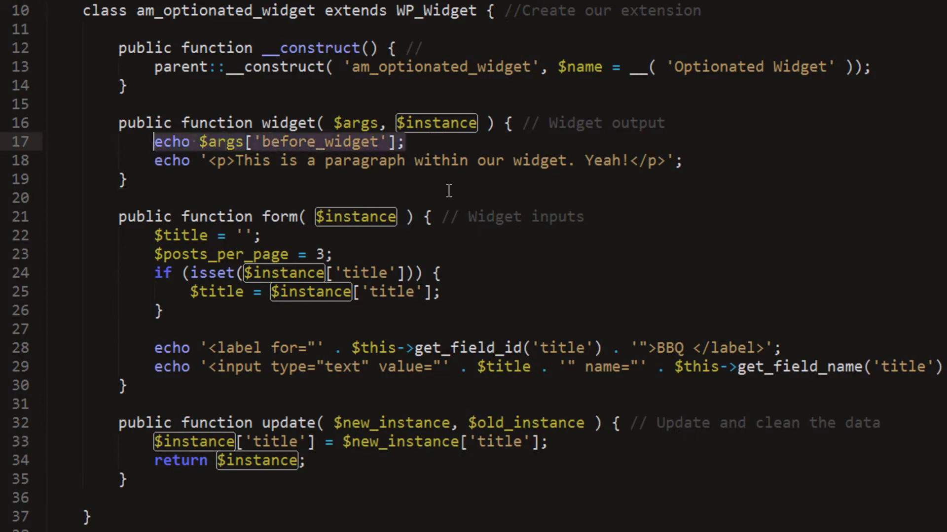
type("echo $args['before_widget'];")
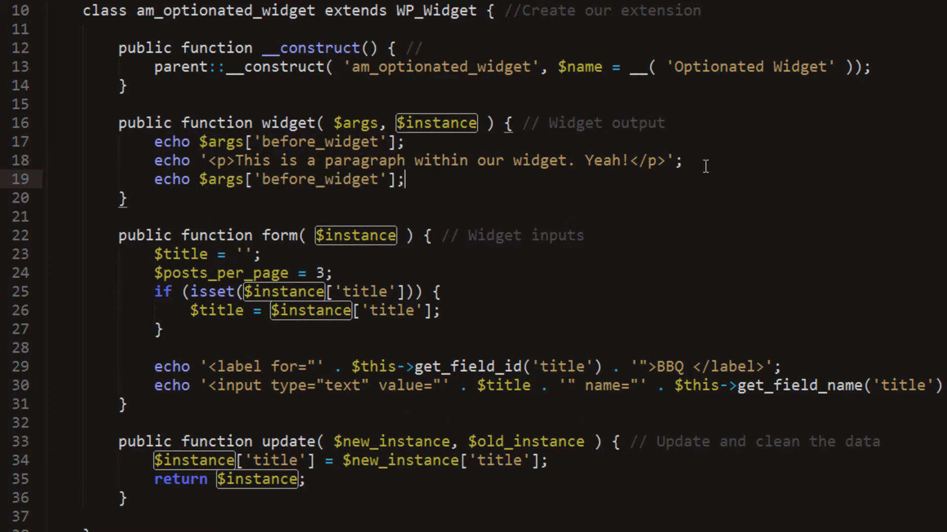
double_click(287, 179)
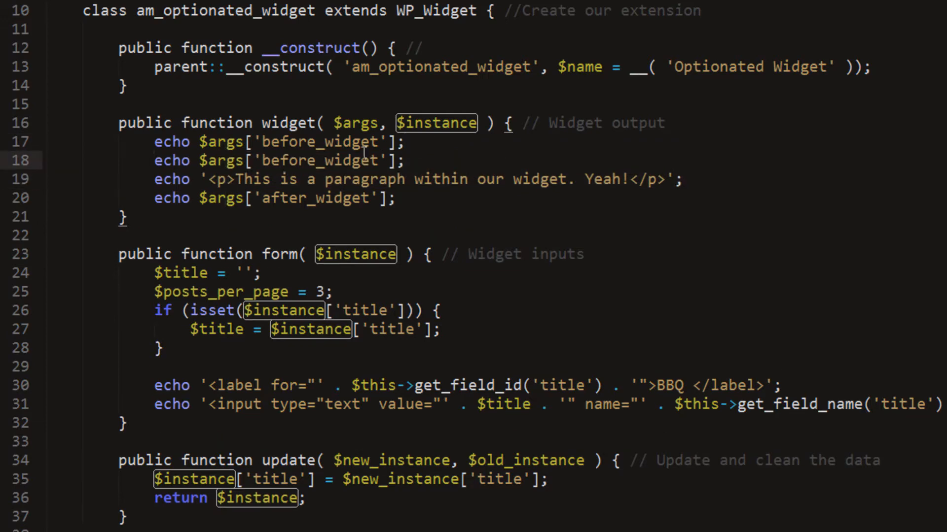
Echo before_title, $title and after_title, and default the form title to 'Optionated Widget'.
double_click(349, 161)
type("titl")
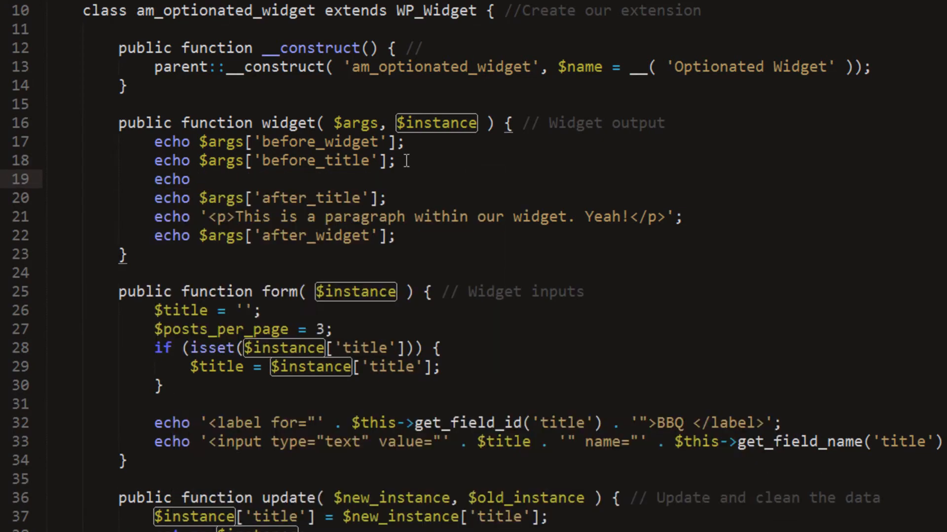
type("$title;")
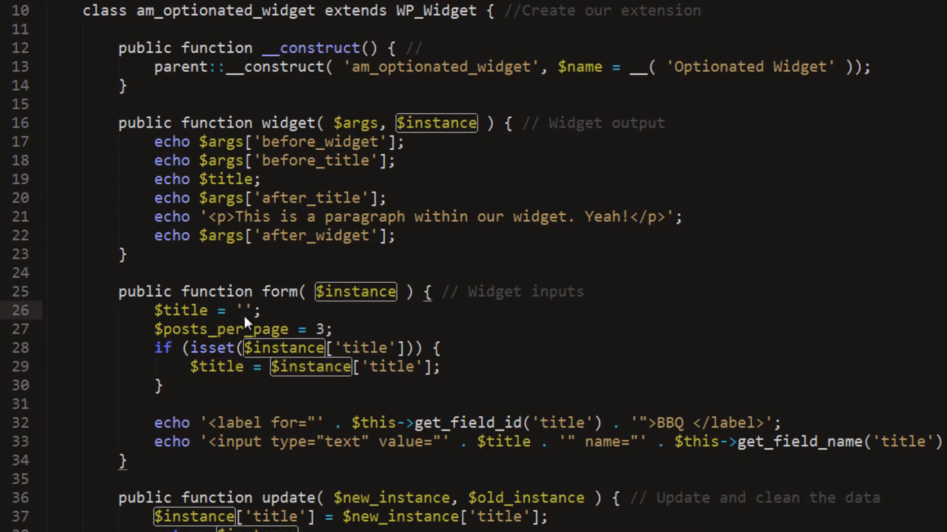
type("op")
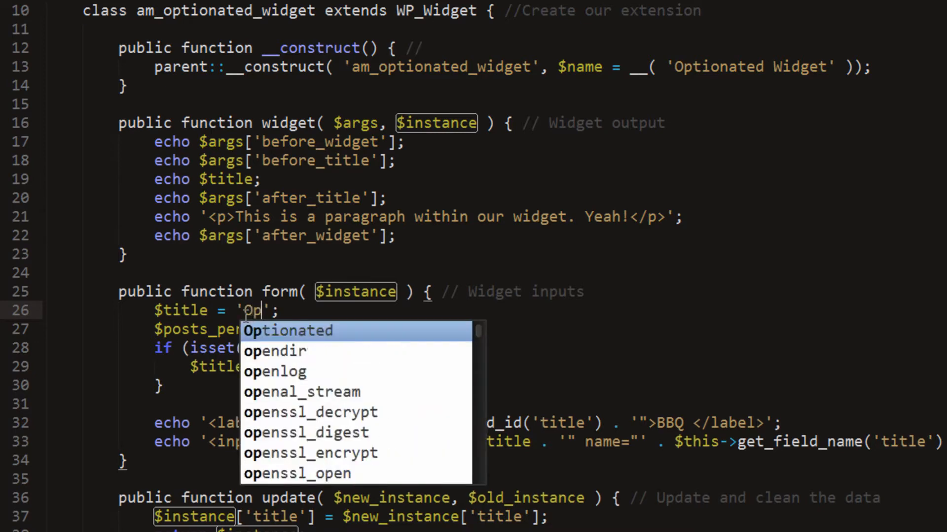
type("tionat")
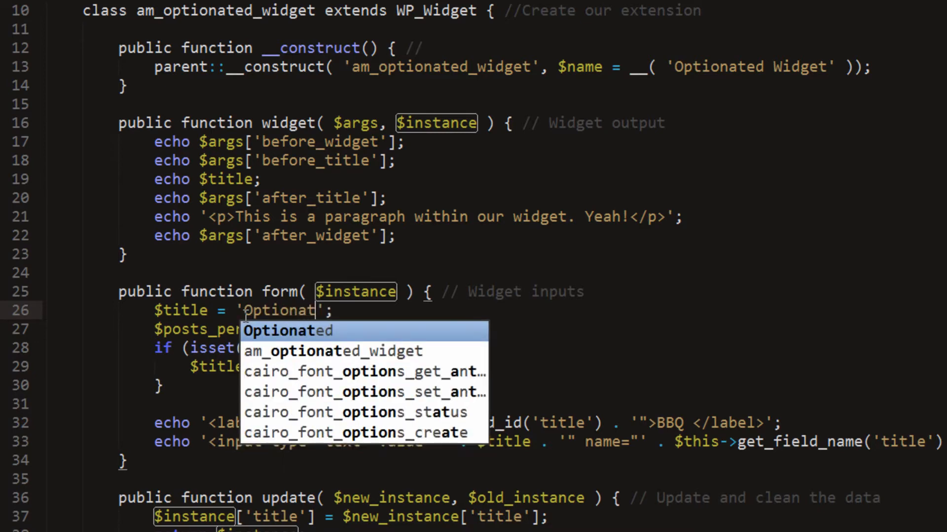
type("ed Widget")
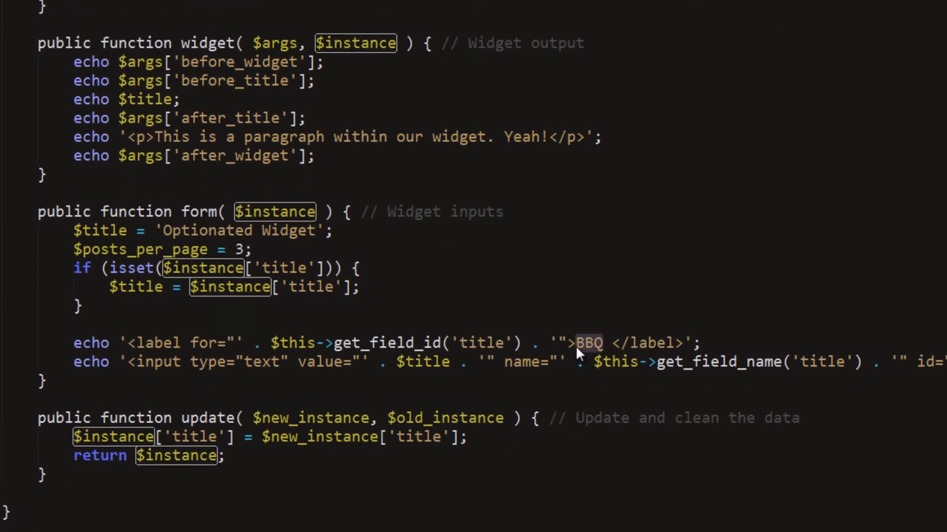
Relabel the form field 'Title:' and give its input a widefat class attribute.
type("Title:")
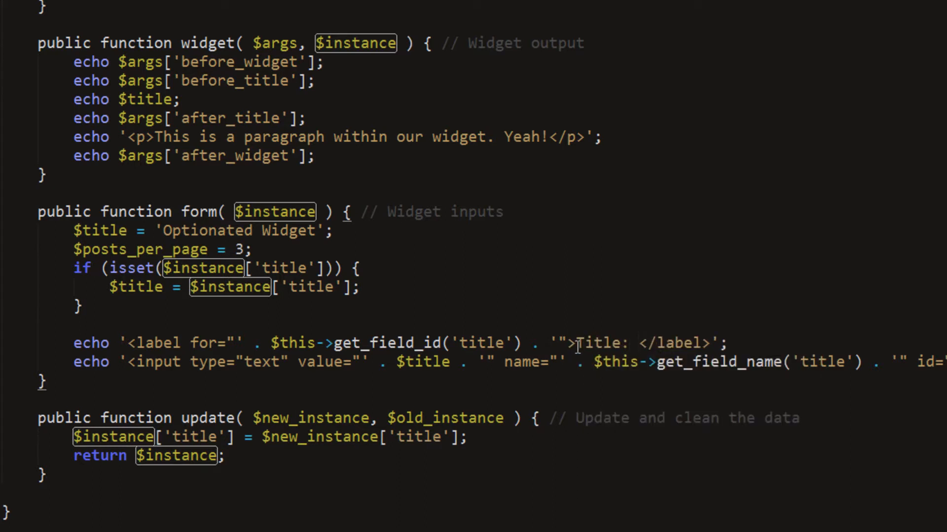
mouse_move(202, 382)
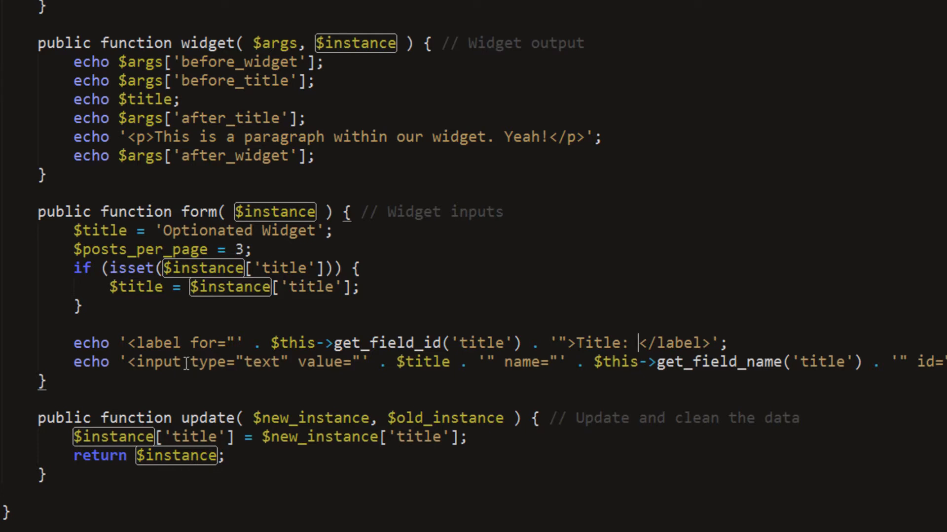
type("css=")
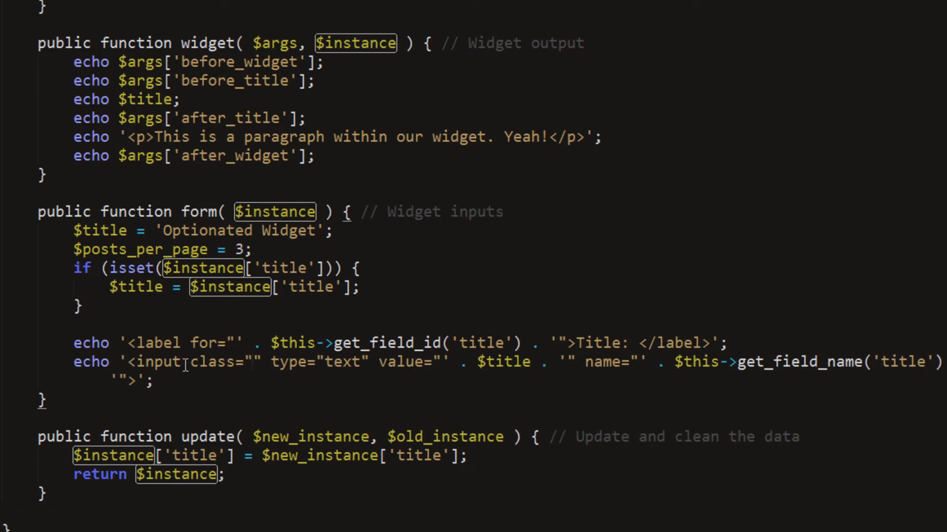
type("widefat")
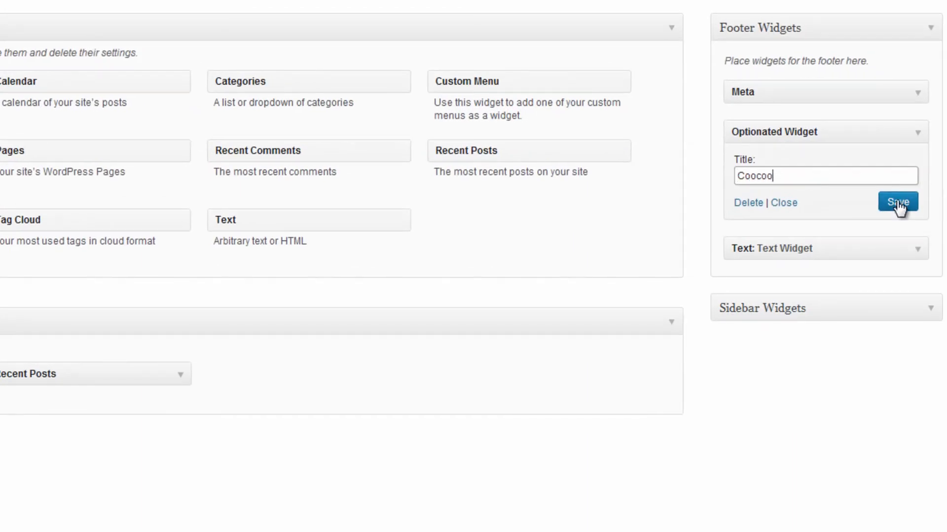
Save the footer widget titled Coocoo and visit the GameSquare front end.
left_click(897, 201)
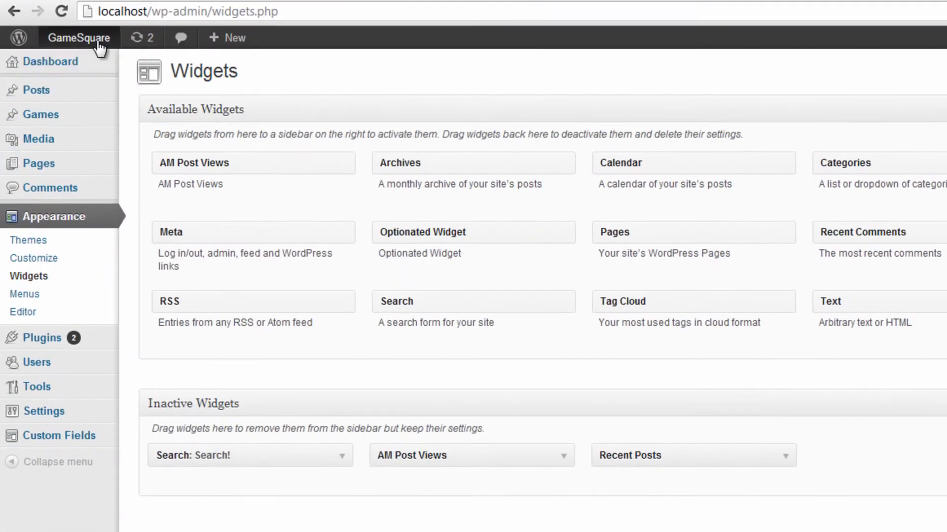
left_click(78, 38)
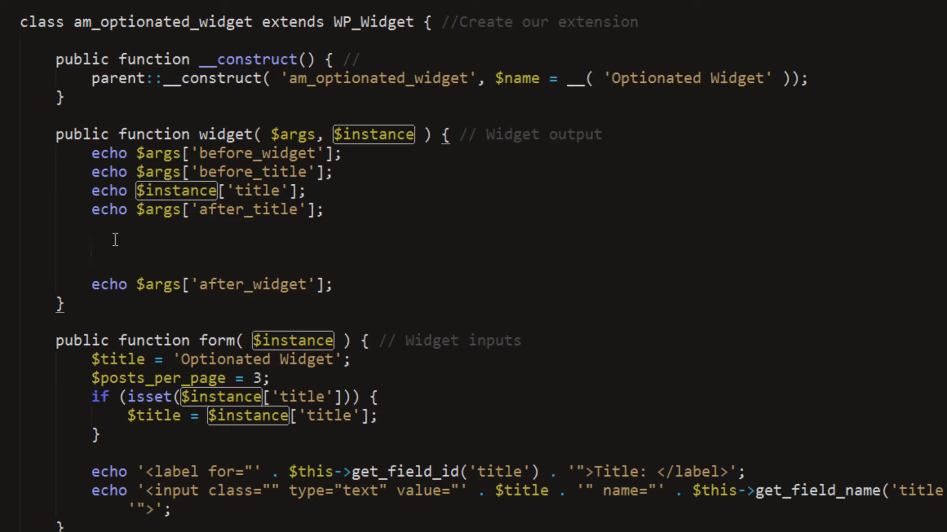
Build an $args array taking posts_per_page from $instance['posts_per_page'].
left_click(91, 247)
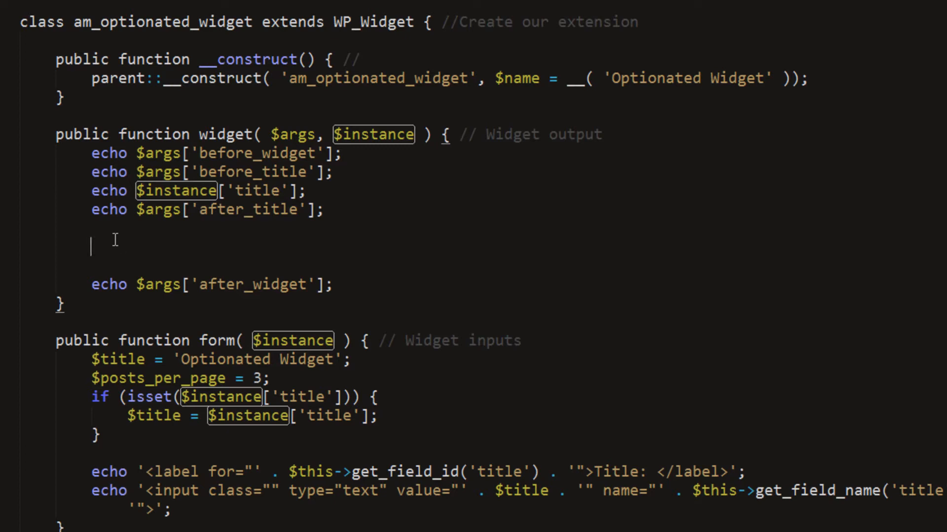
type("$args =")
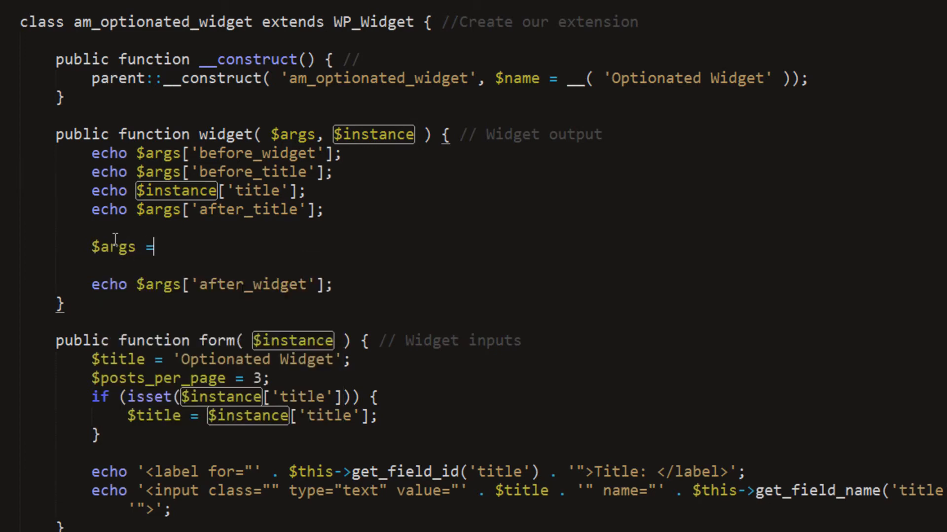
type("array(")
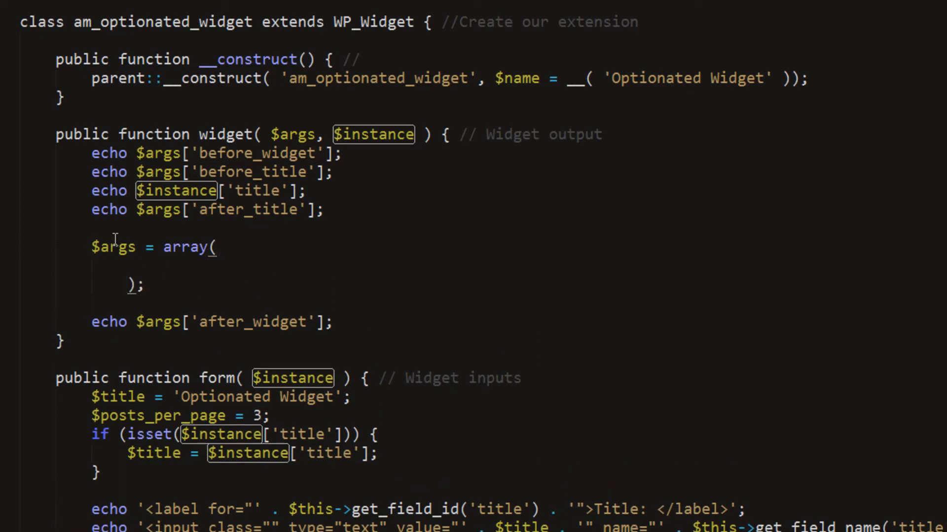
type("post_")
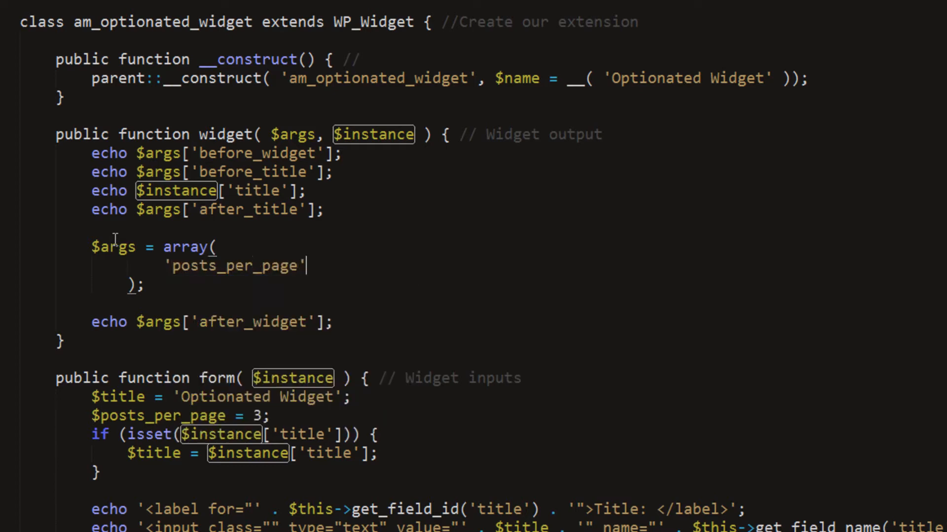
type("= >")
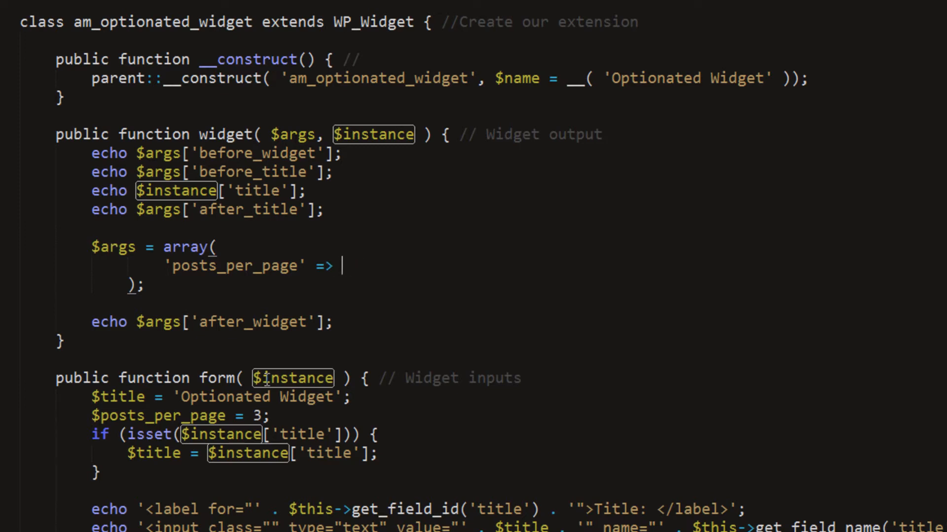
scroll("down", 3)
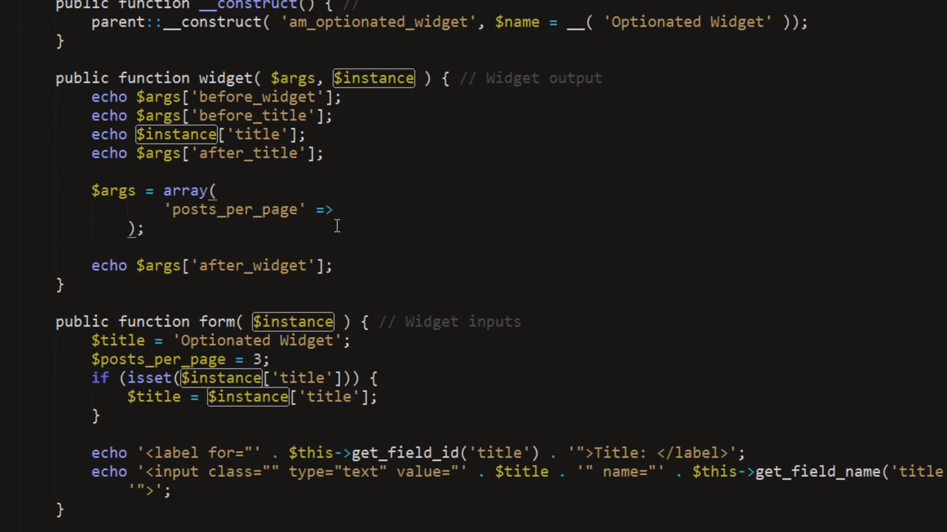
type("$instance[")
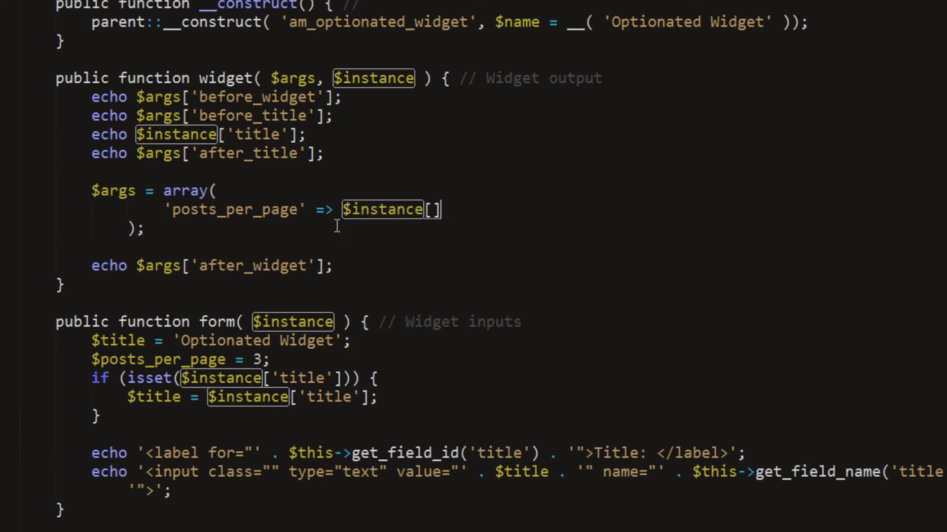
type("'")
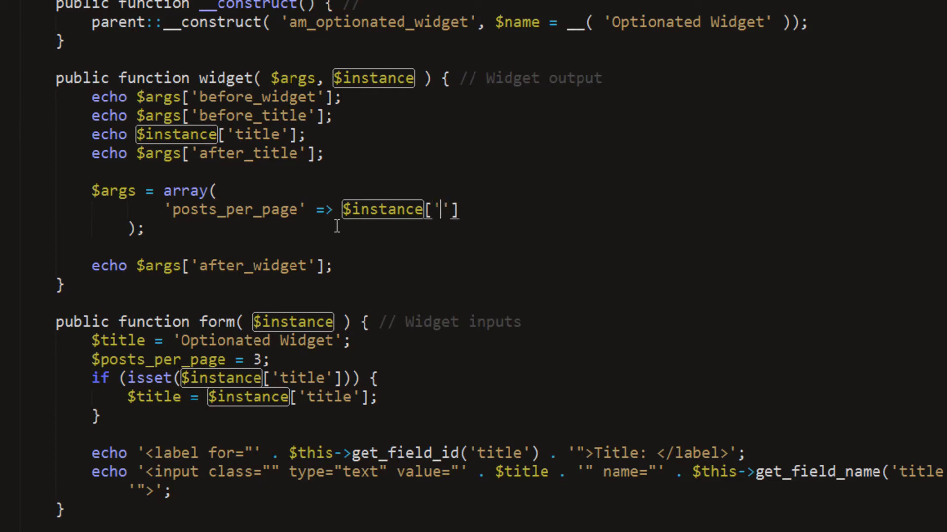
type("posts_pew")
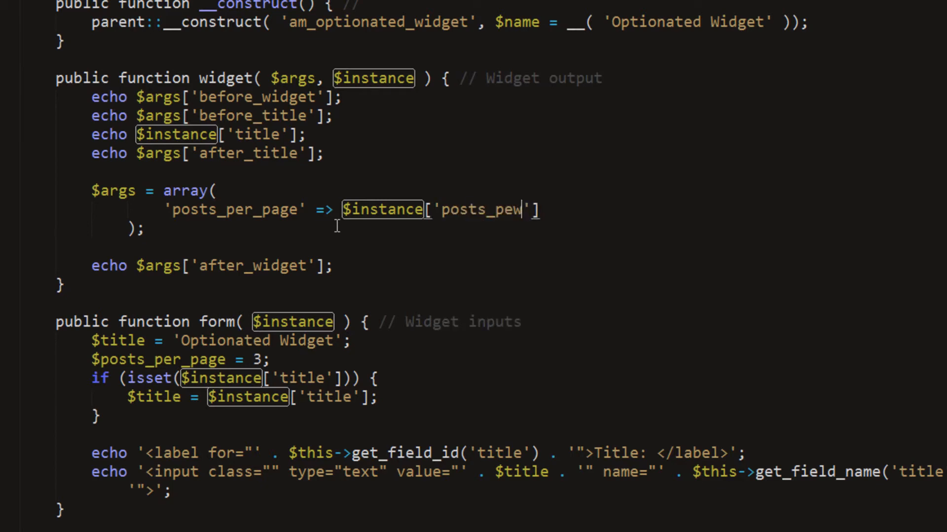
type("_page")
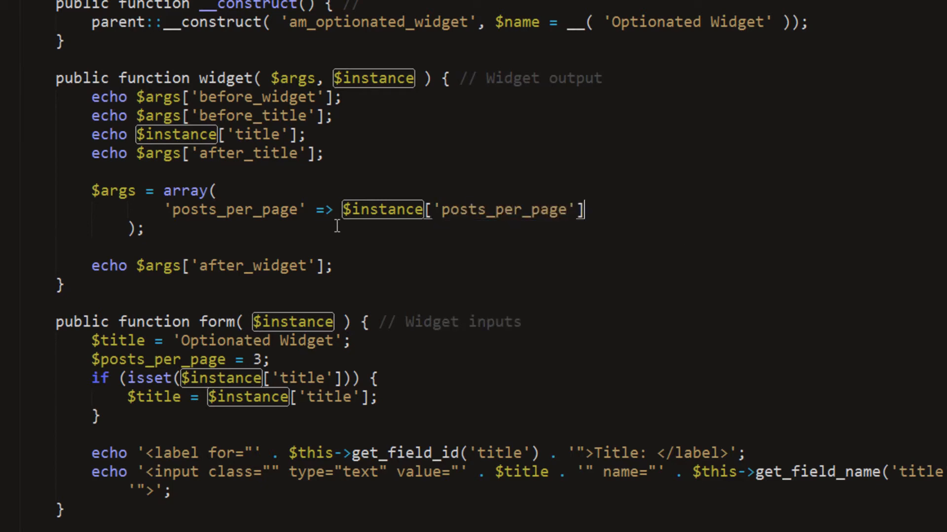
type(";")
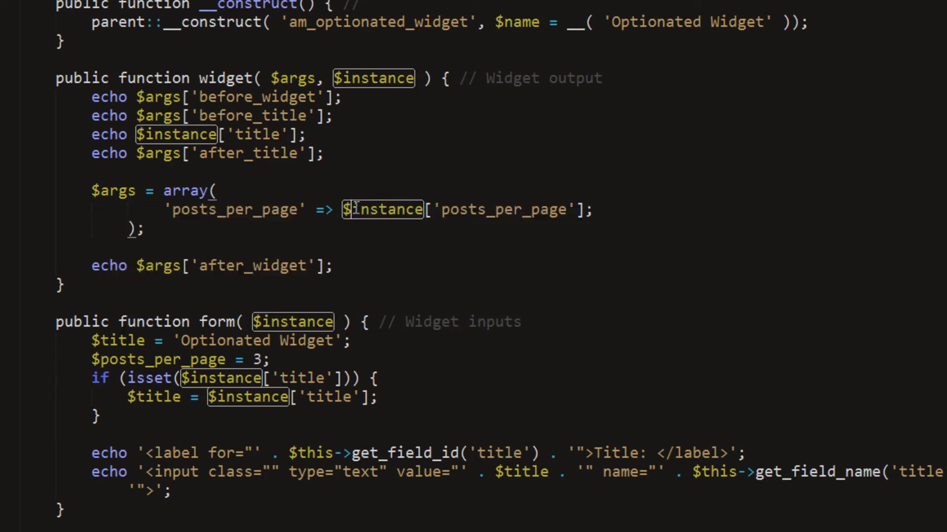
Add a post_type entry restricting the query to 'awfulmedia_games'.
type(",")
type("'p")
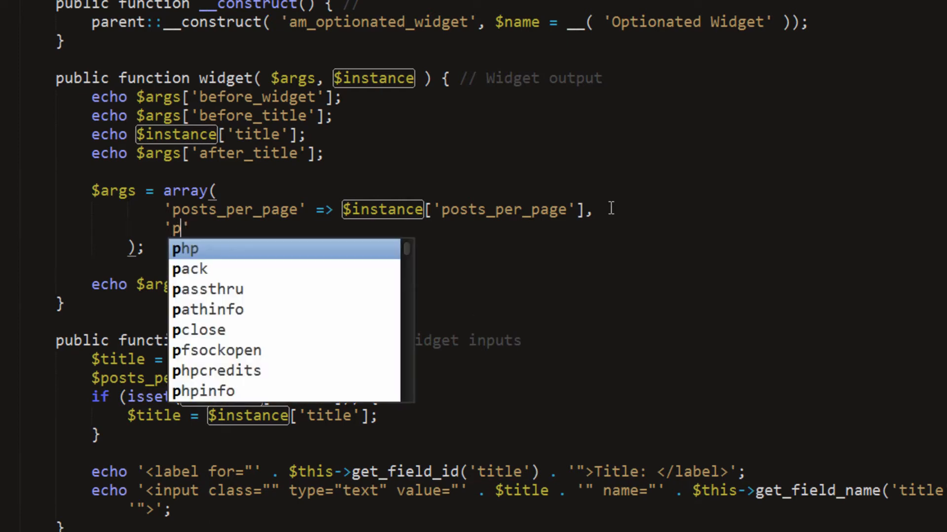
type("ost_type")
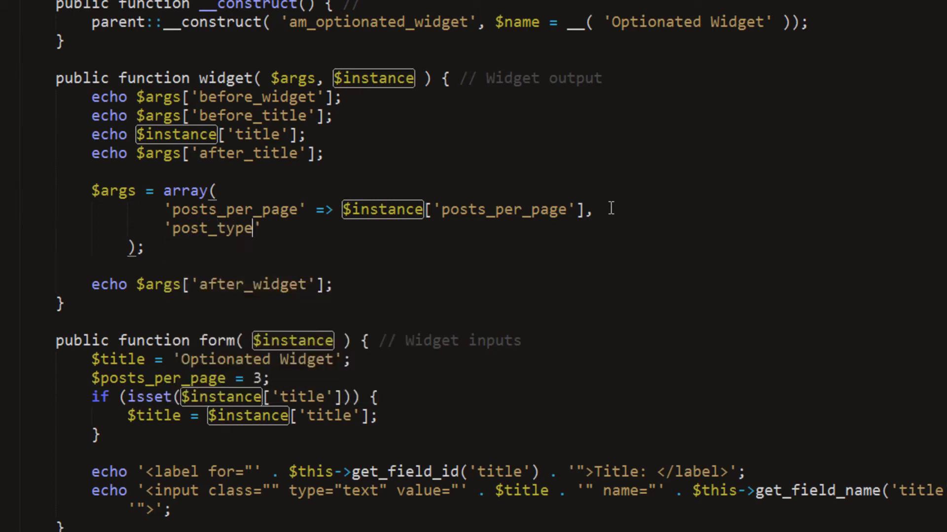
type("=> ''")
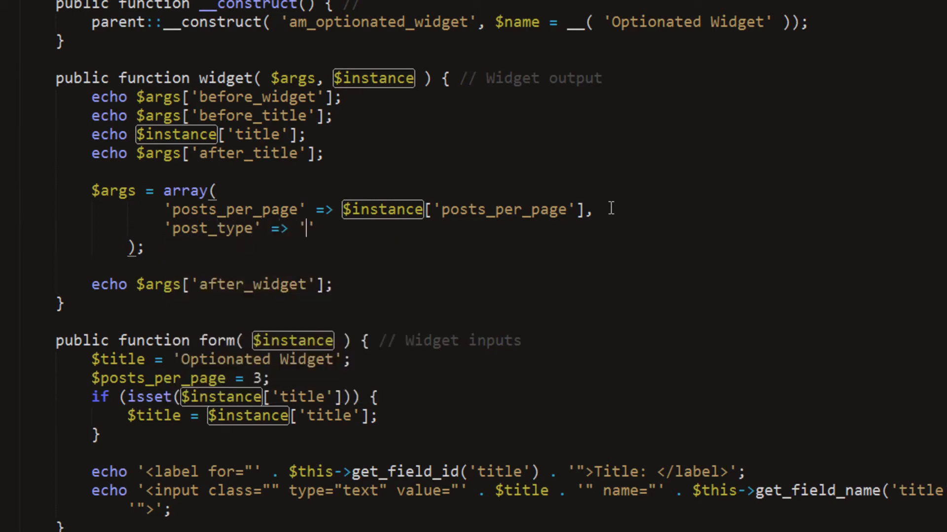
type("awfil")
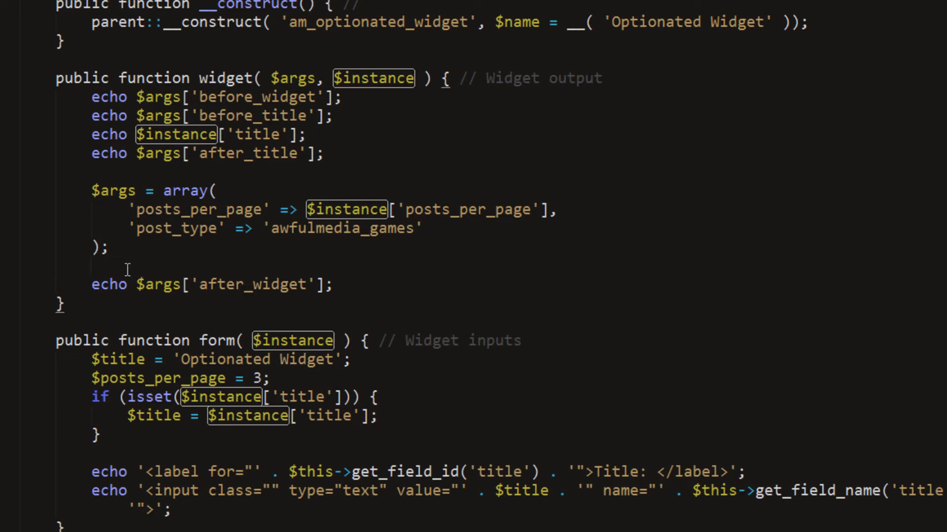
Create $query as a new WP_Query from $args.
type("$query")
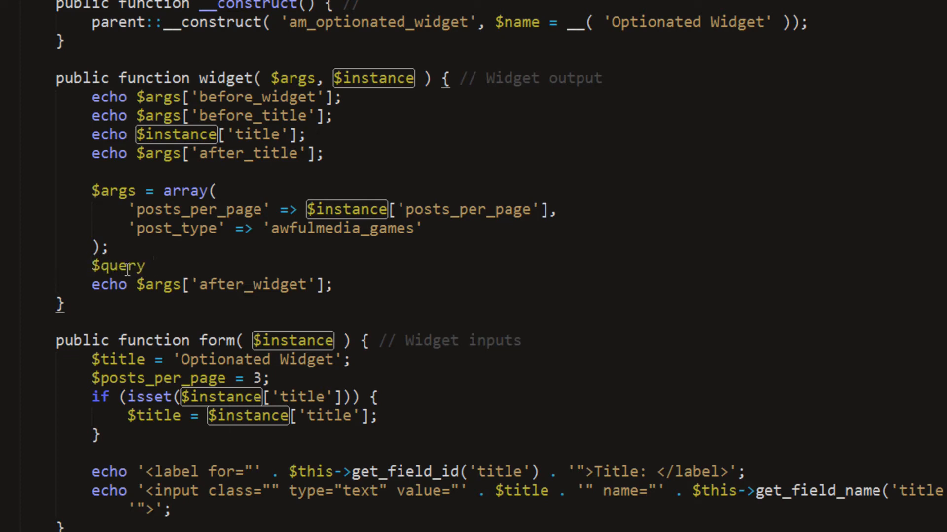
type("= new WP_Query")
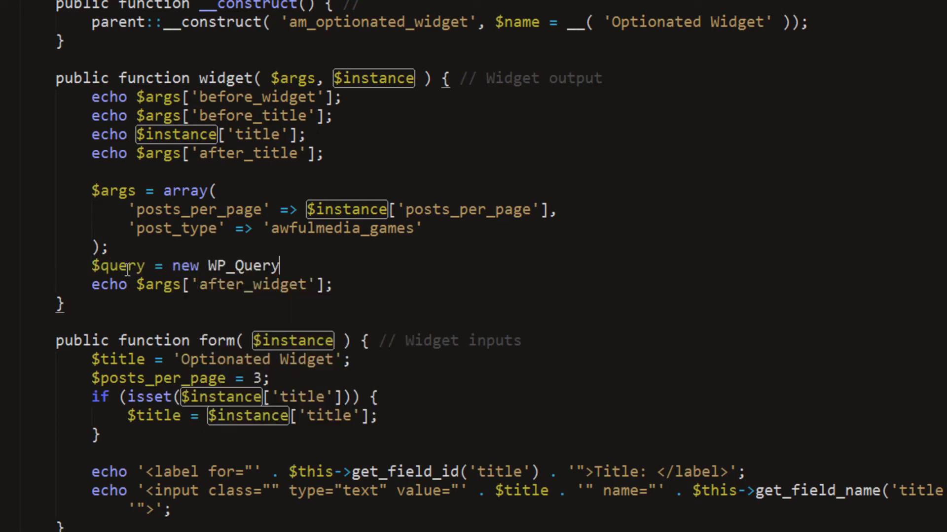
type("('')")
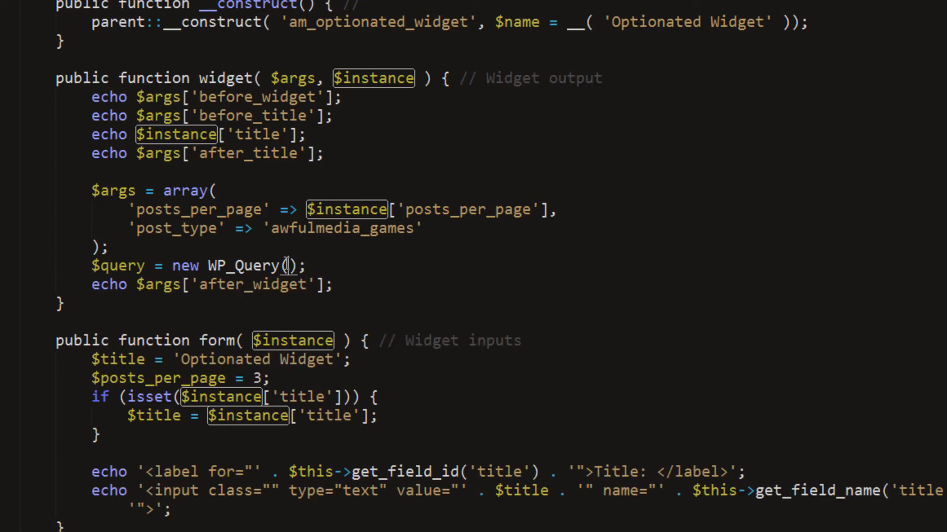
type("$args")
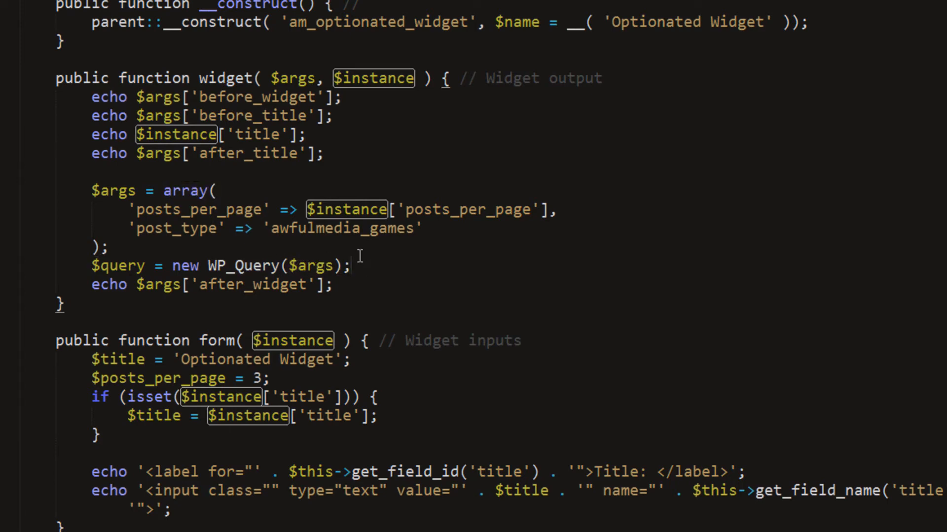
Loop while $query->have_posts(), calling the_post() and echoing 'Title!' each pass.
type("wj")
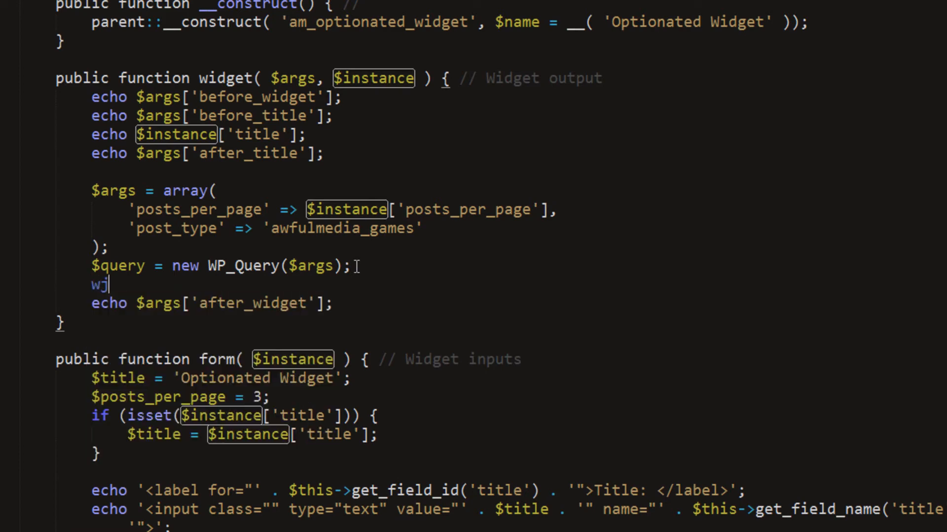
key("Backspace")
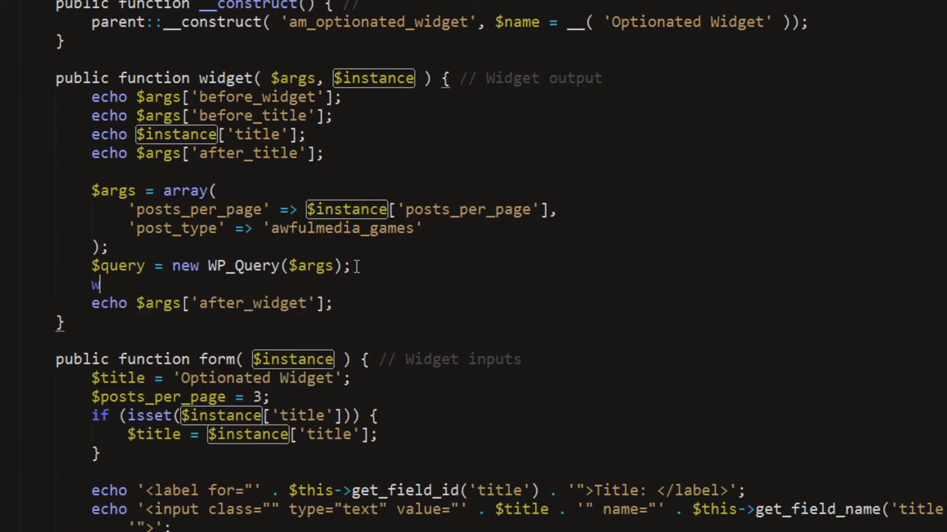
type("hile")
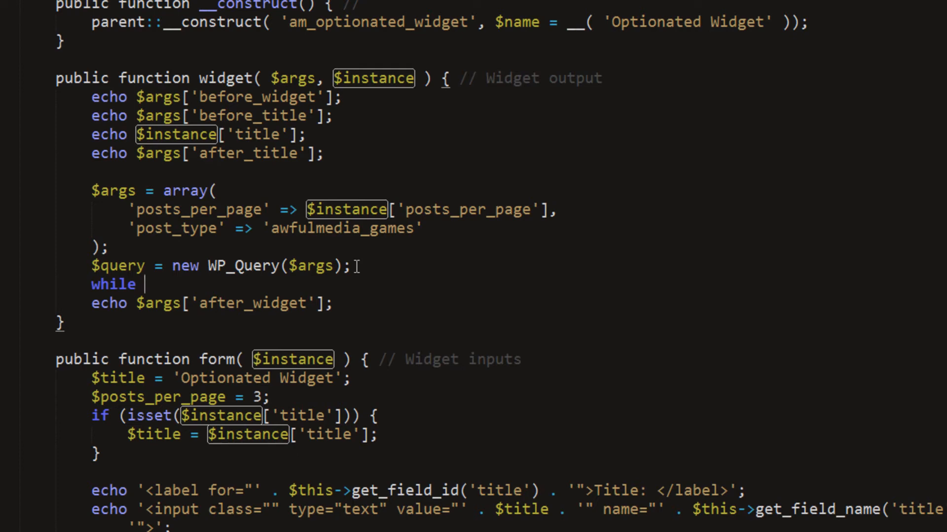
type("()")
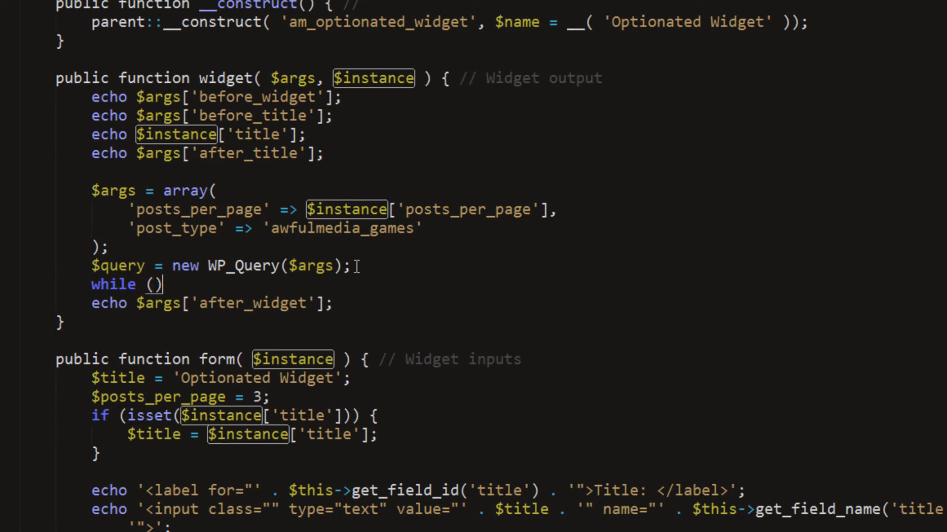
type("$query")
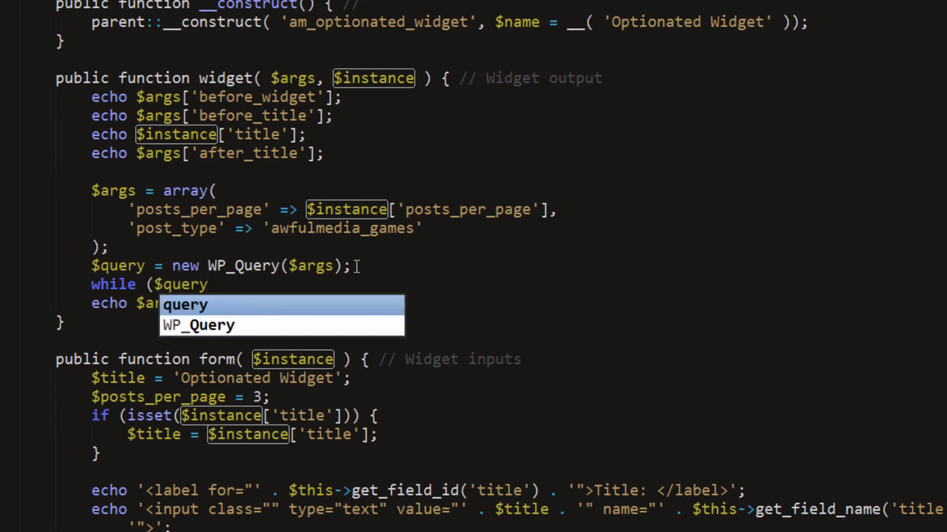
type("->have_po")
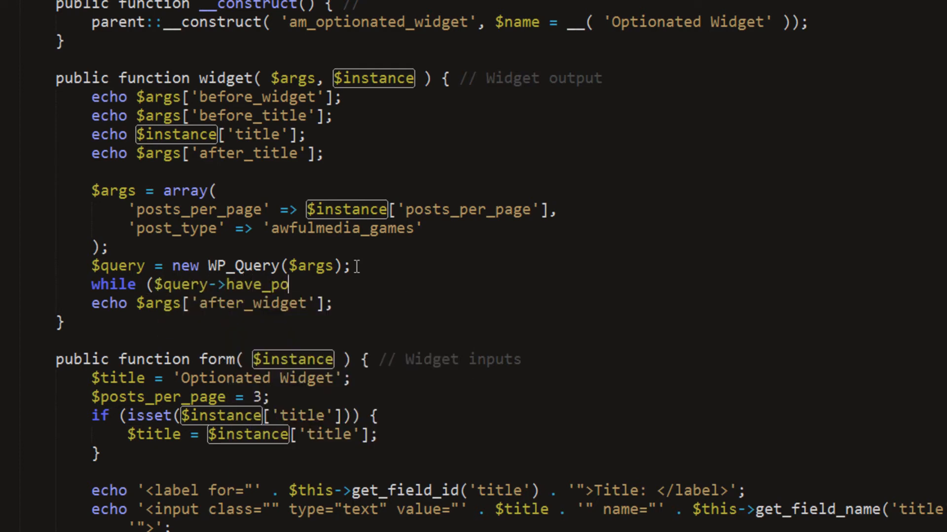
type("sts()) :")
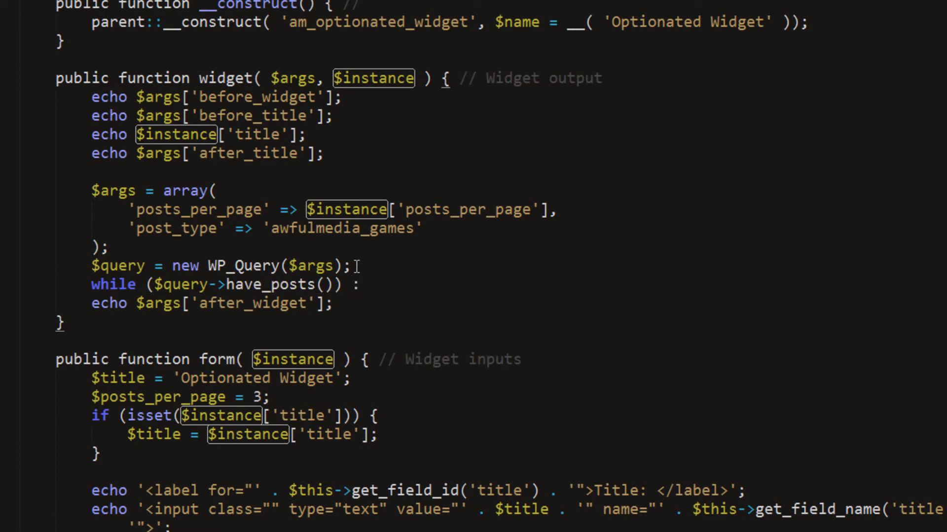
type("$query->the")
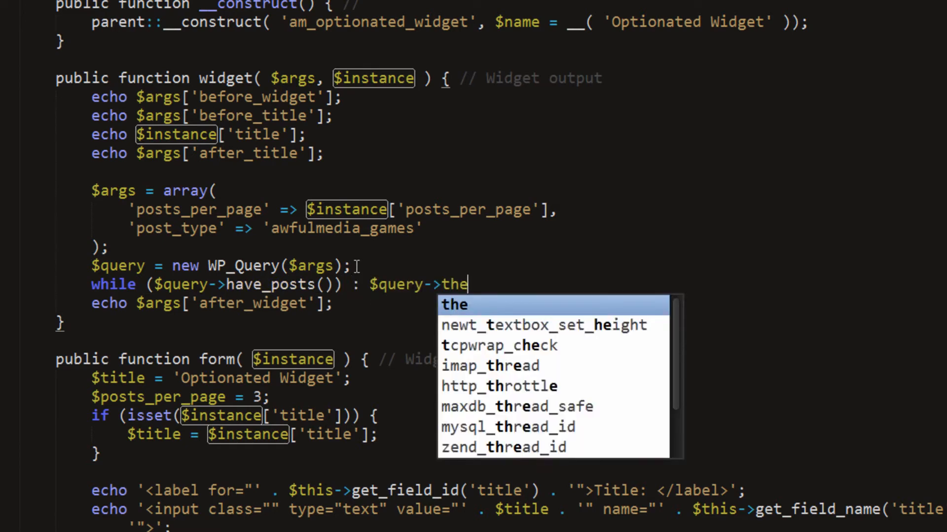
type("_post()")
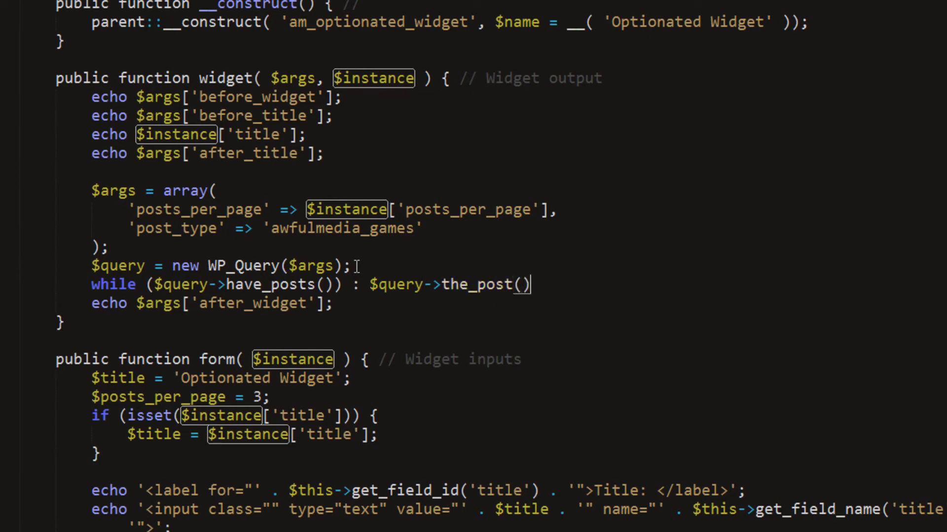
type("echo '")
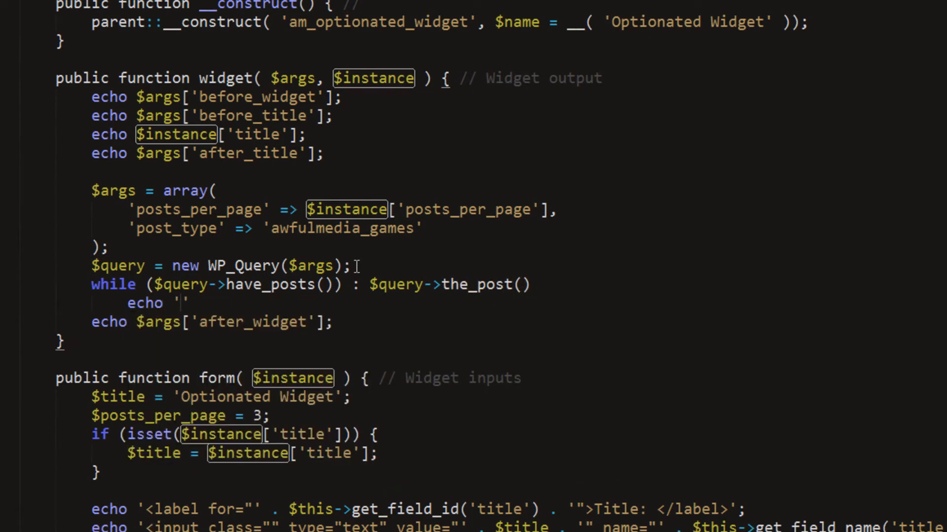
type("Title!';")
type("endwhile;")
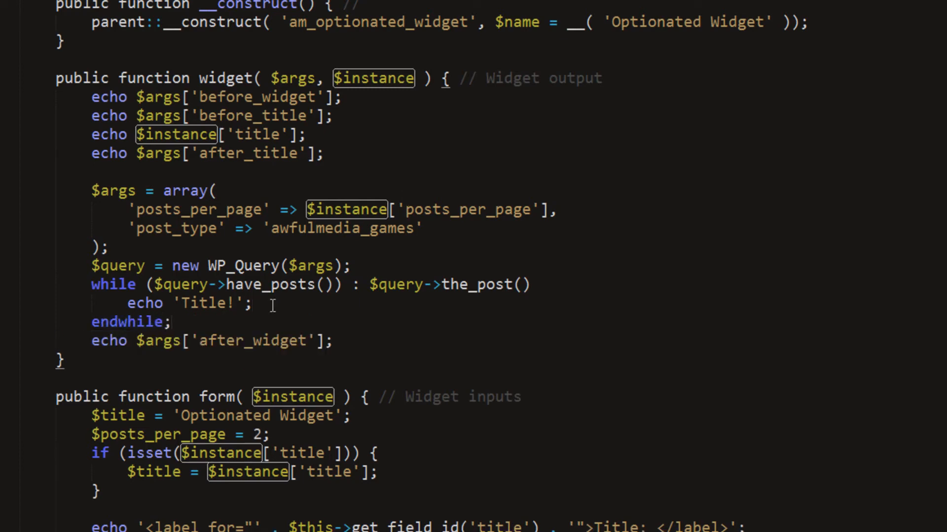
left_click(137, 284)
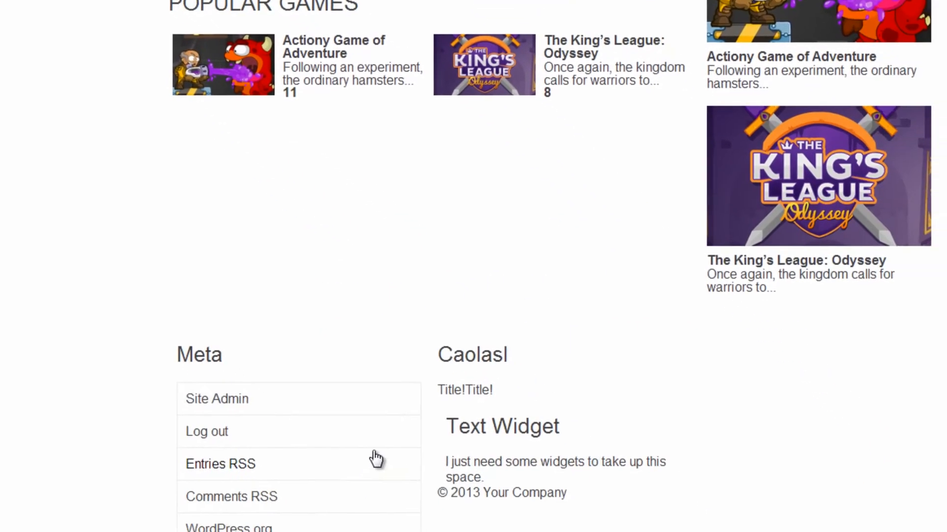
Scroll to the footer widget to check it prints 'Title!Title!'.
scroll("down", 3)
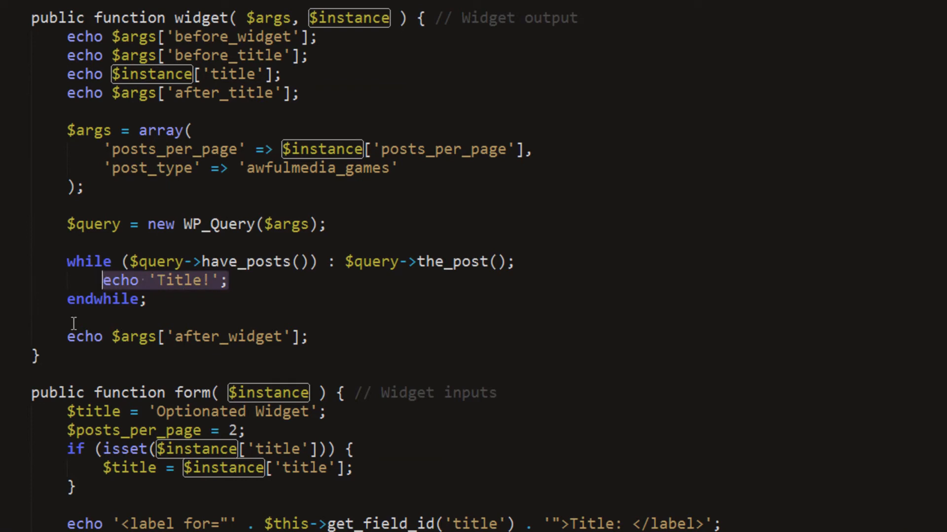
Echo the_title() followed by a '<br>' line break instead of the placeholder.
type("t")
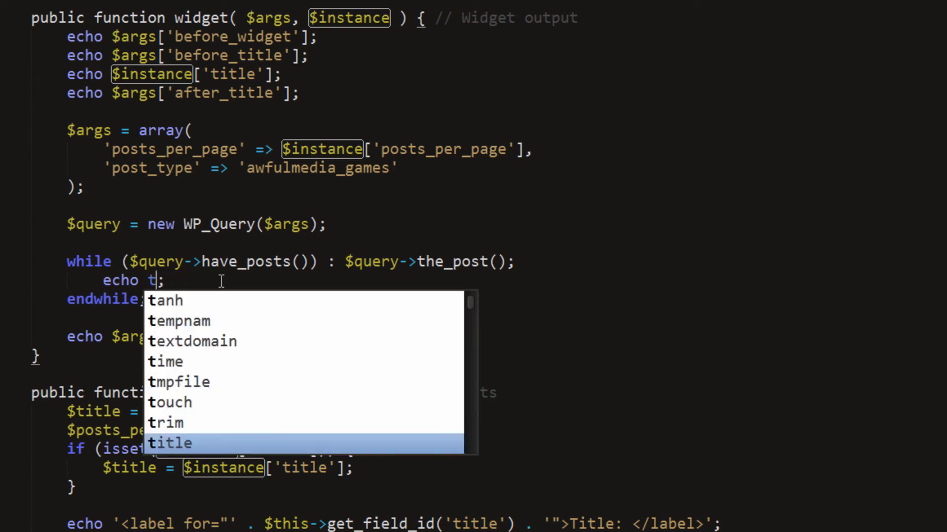
type("he_i")
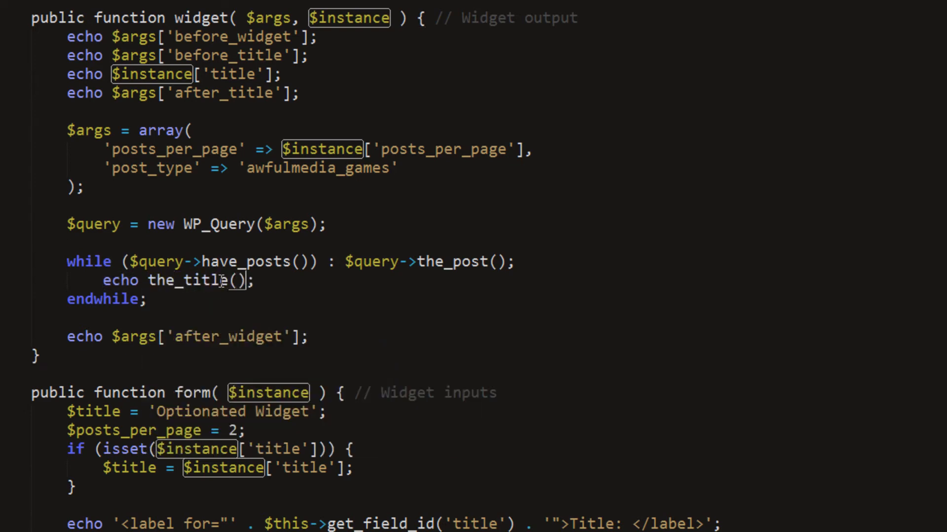
type(". '")
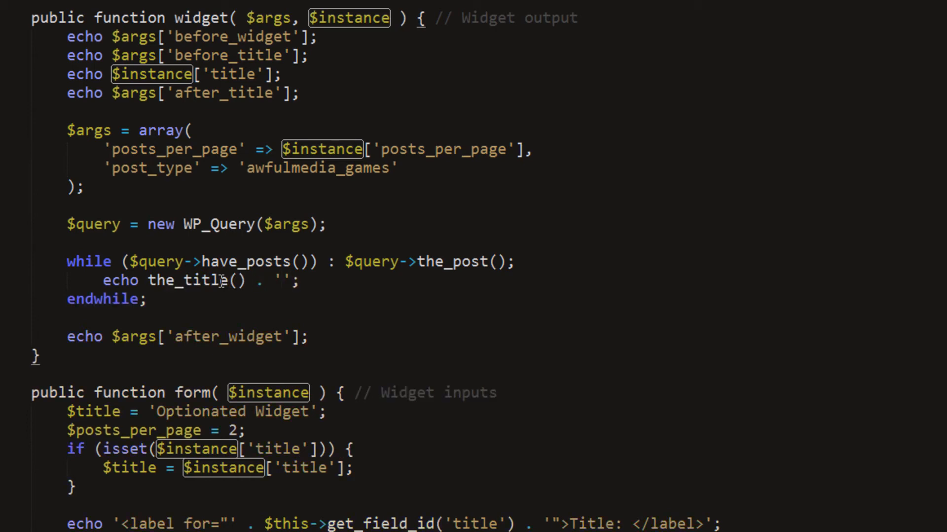
type("<br>")
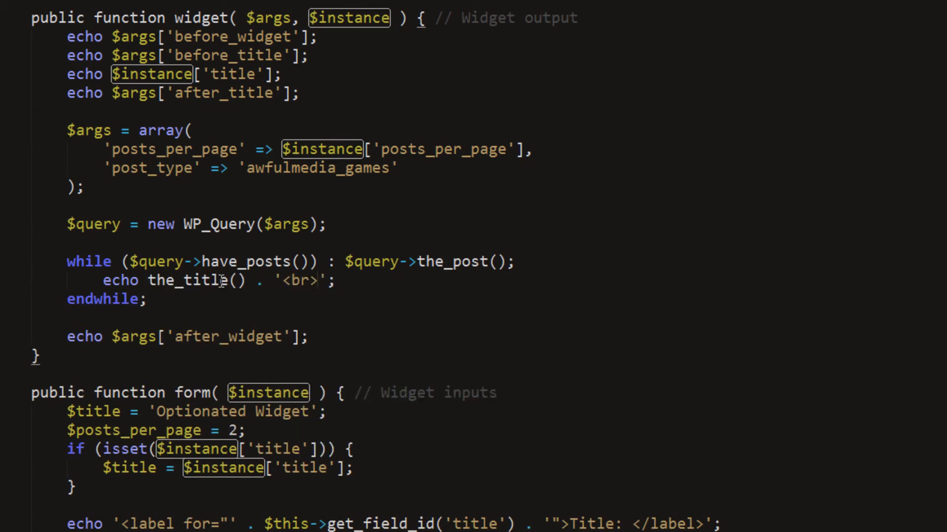
mouse_move(319, 284)
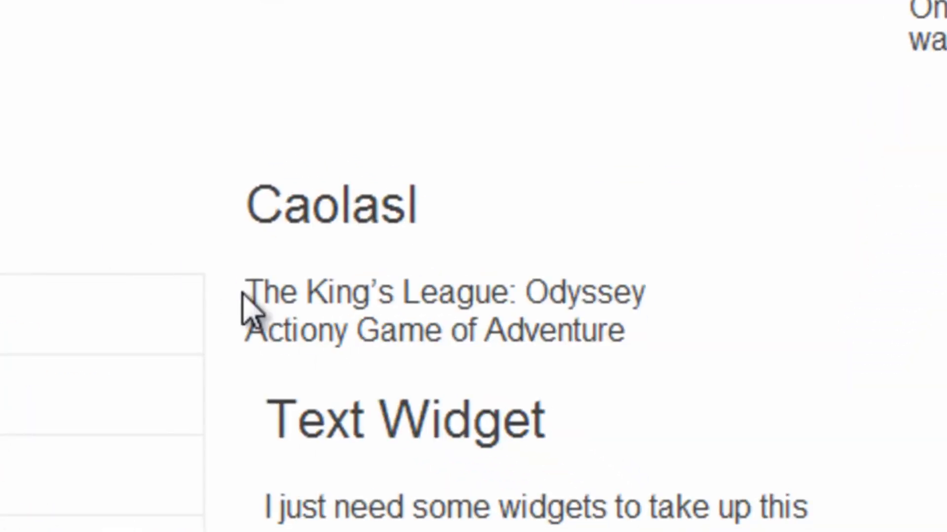
mouse_move(227, 464)
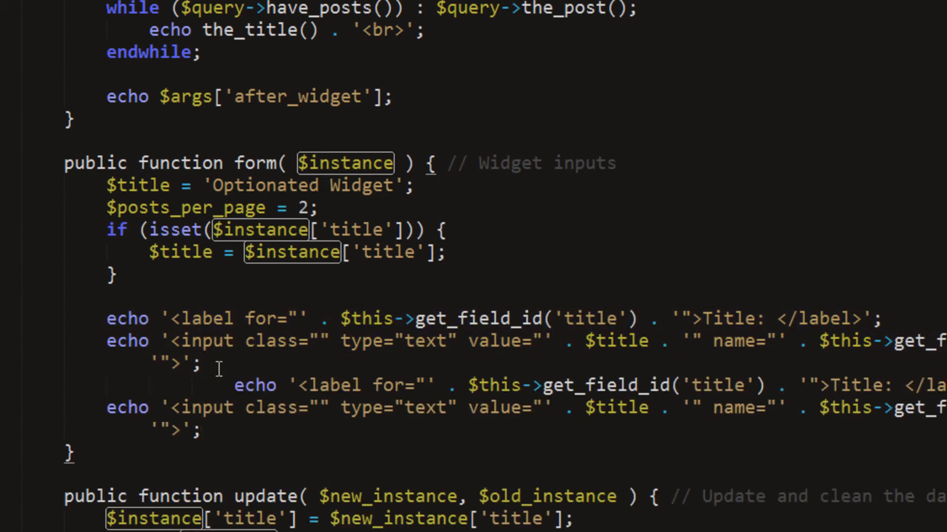
Bind the duplicated input to posts_per_page with value $posts_per_page.
type("pos")
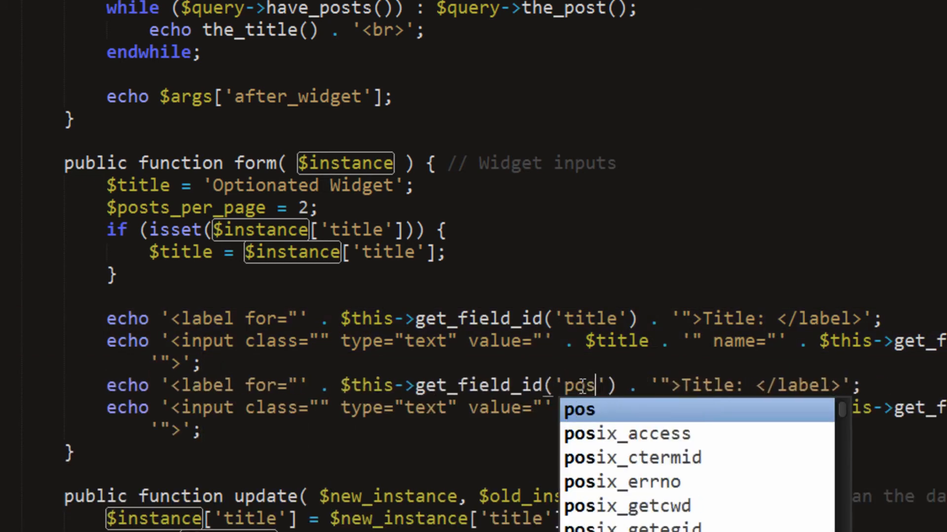
type("ts_p")
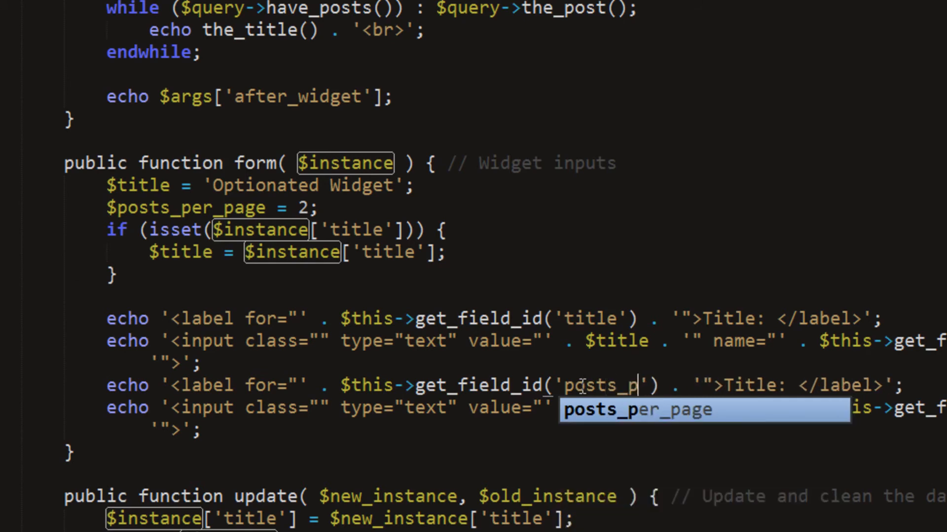
type("er_age")
left_click(178, 430)
type("posts_per_page') . ")
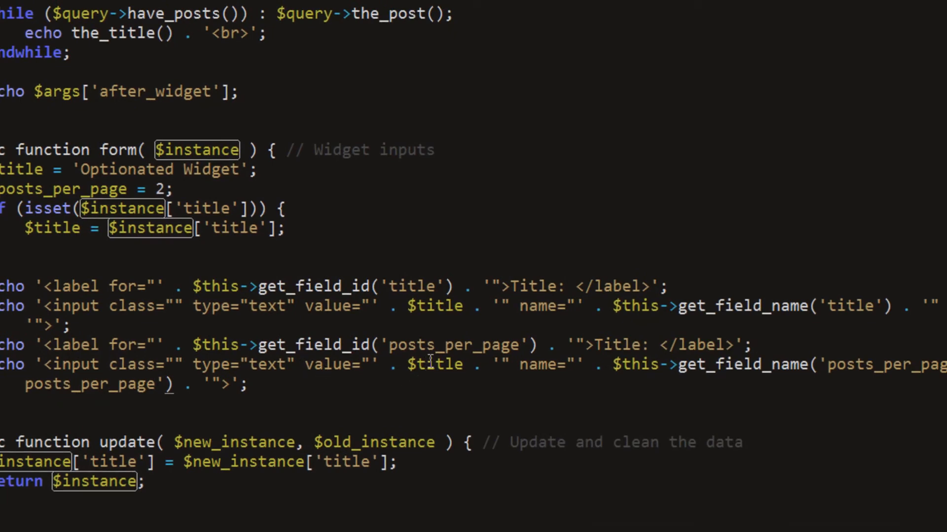
double_click(435, 365)
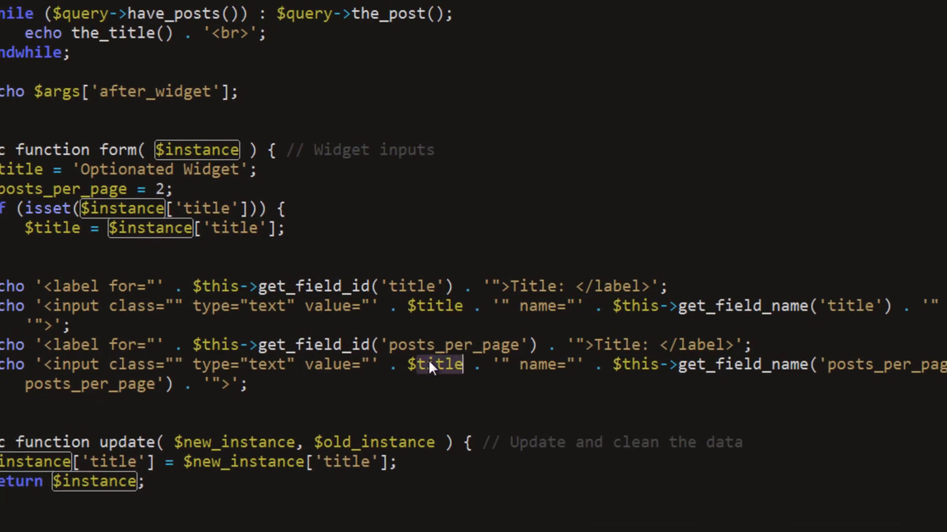
type("po")
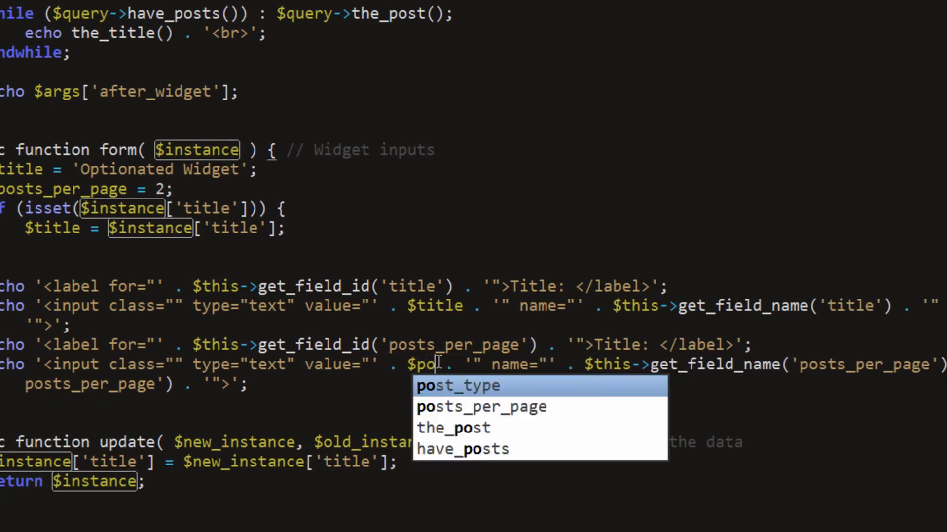
type("sts_per")
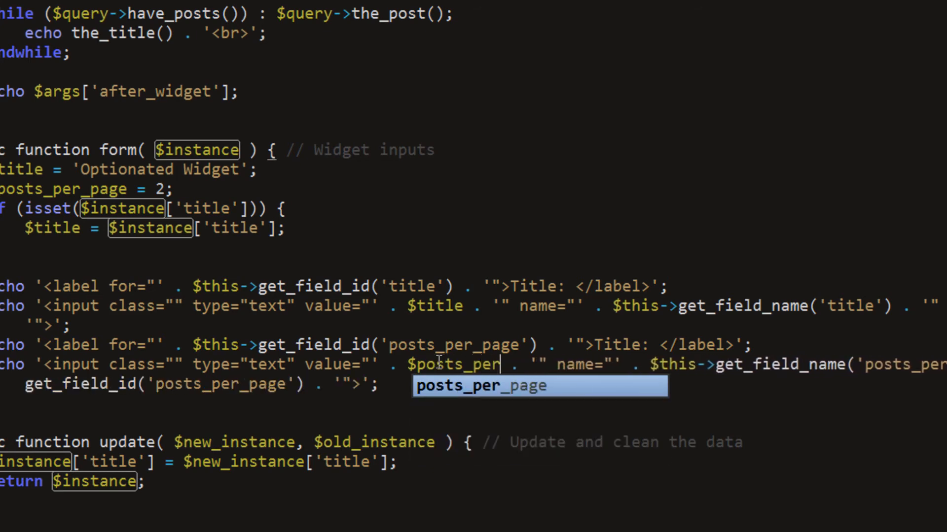
key("Tab")
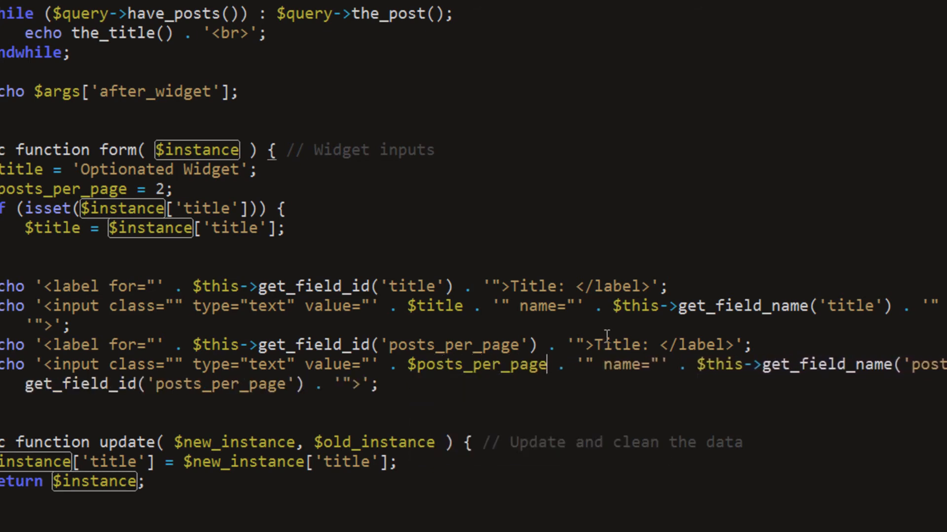
Label the new field 'How many posts?' and give its input the widefat class.
type("H")
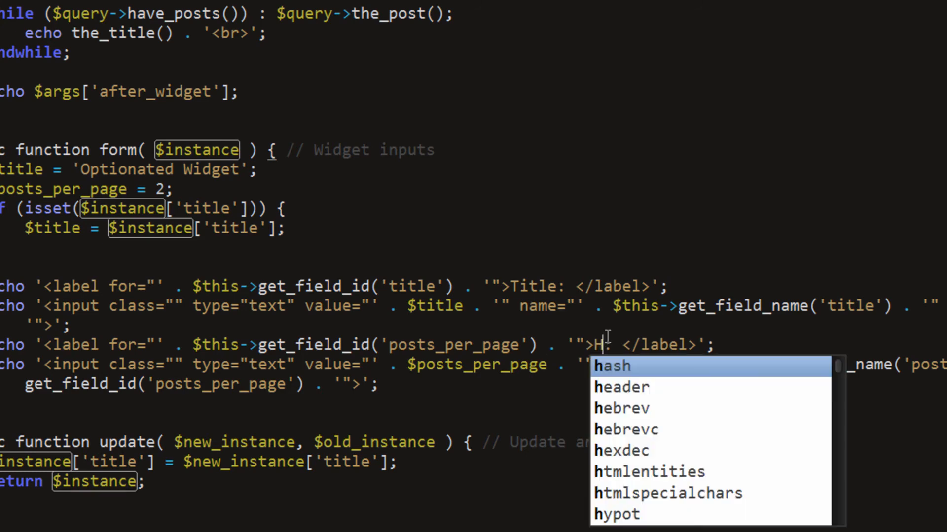
type("ow many posts")
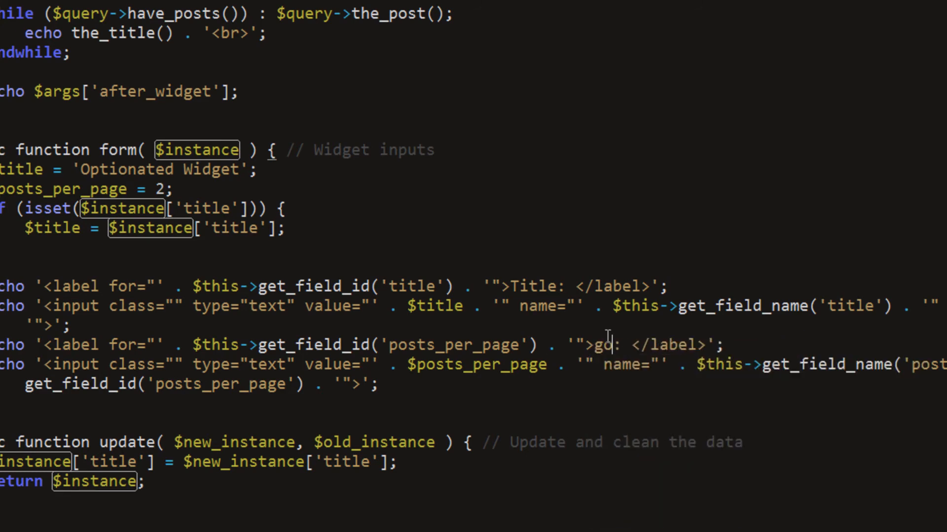
type("How many")
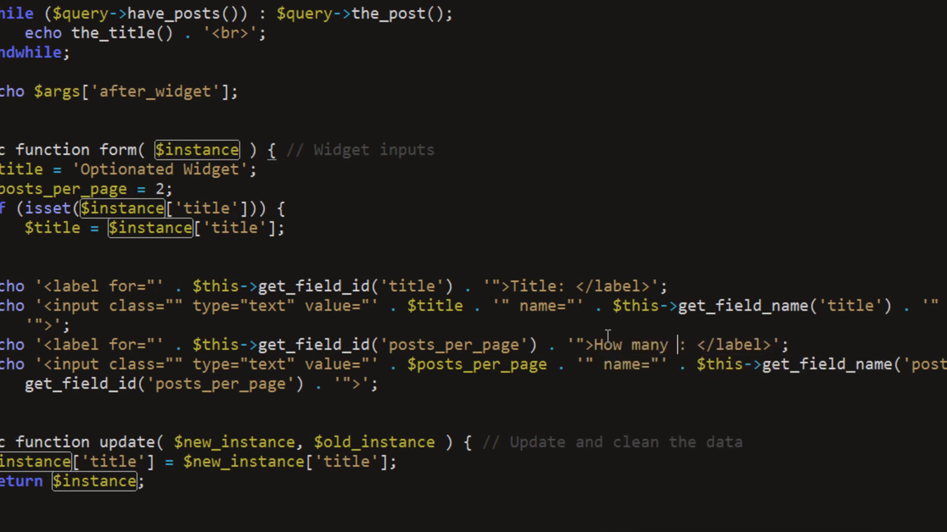
type("posts?")
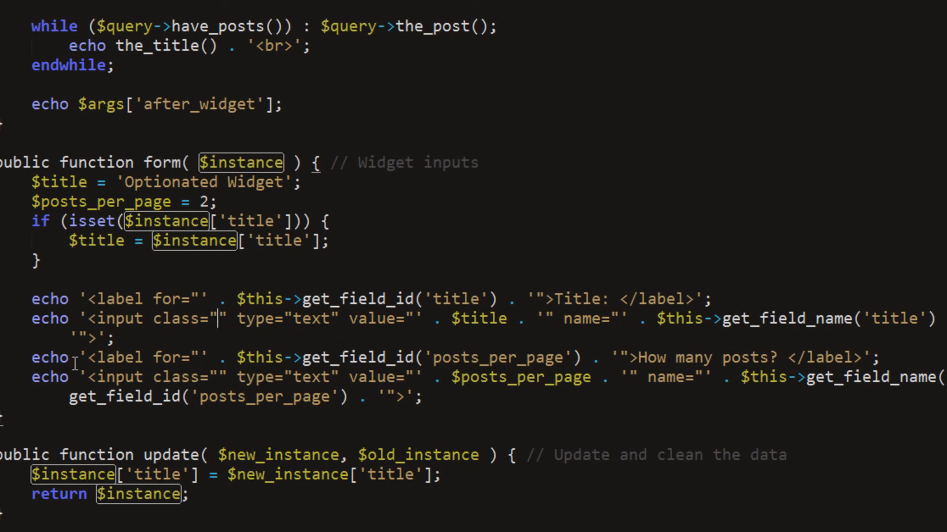
type("widefa")
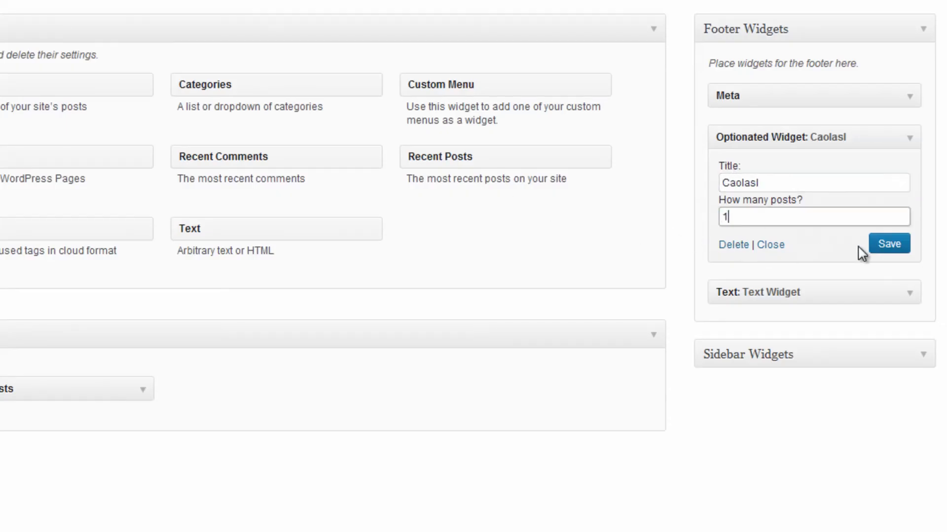
Enter 2 in the Optionated Widget's 'How many posts?' field.
type("2;")
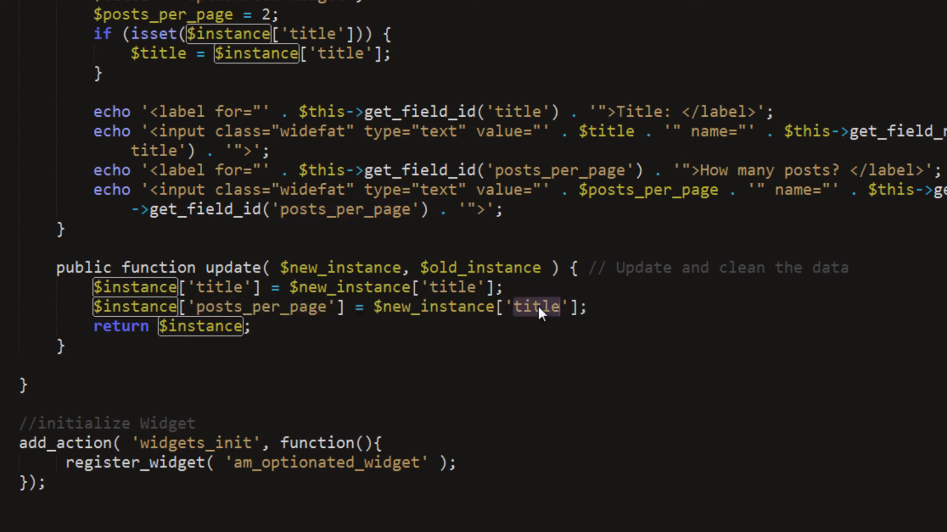
Store $new_instance['posts_per_page'] in update() and key the duplicated isset check to 'posts_per_page'.
type("posts_per_page")
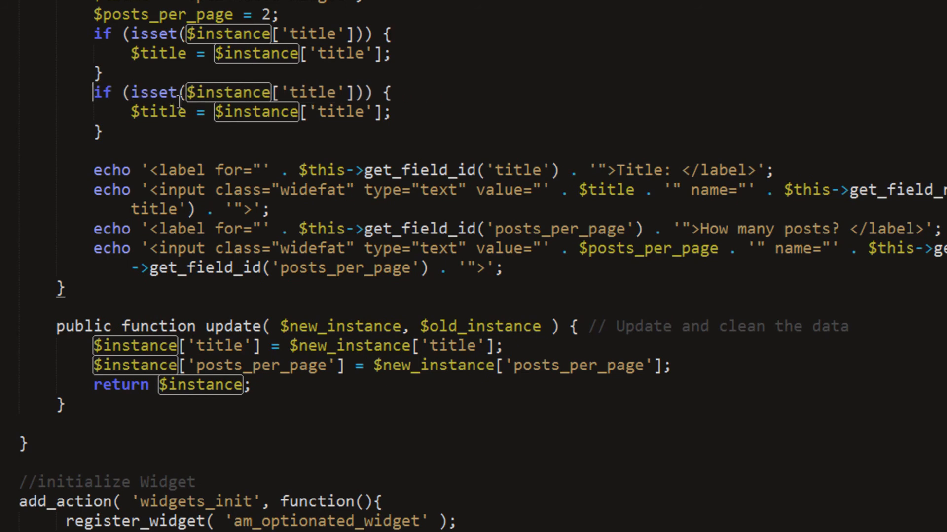
double_click(311, 93)
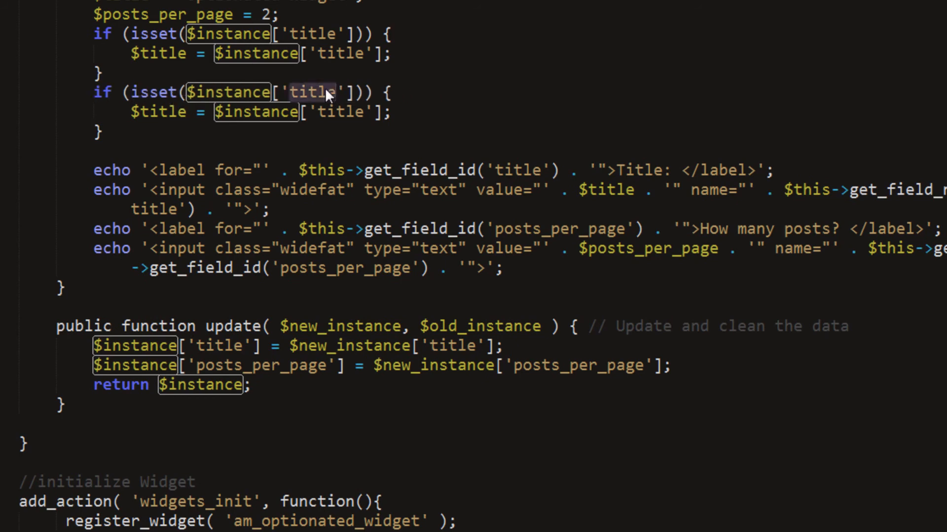
double_click(650, 248)
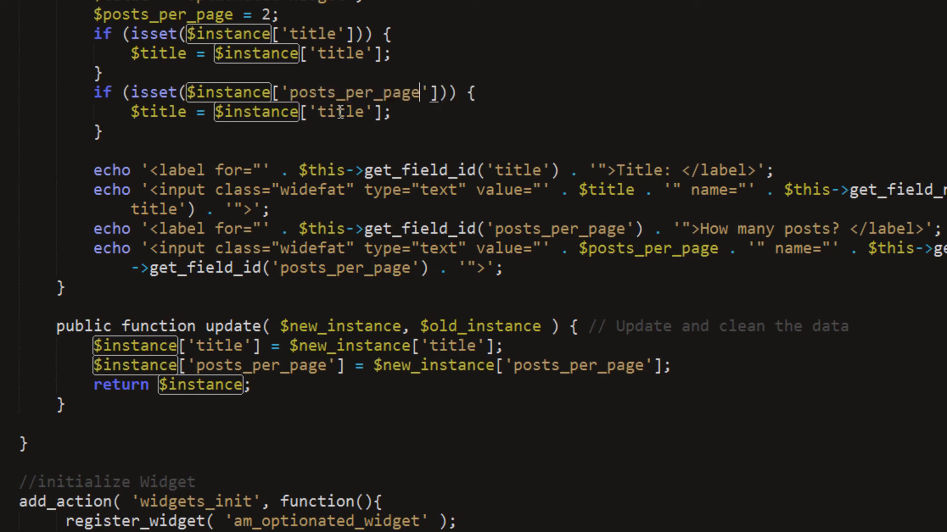
type("posts_per_page")
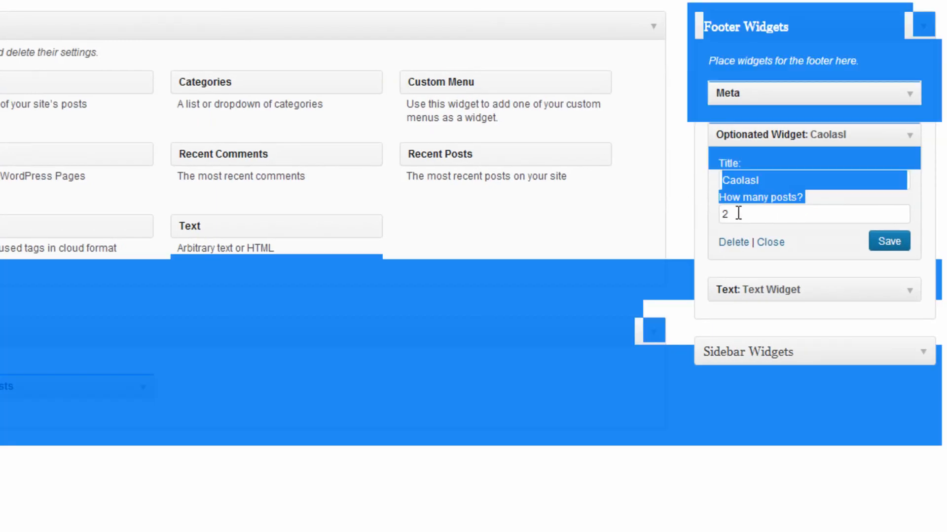
left_click(888, 241)
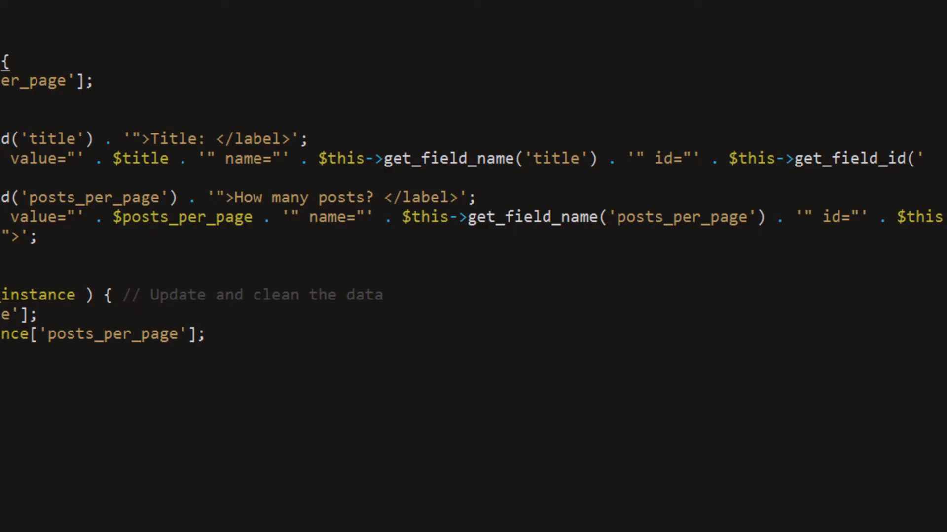
Scroll down through form() to review the $posts_per_page assignment.
scroll("down", 3)
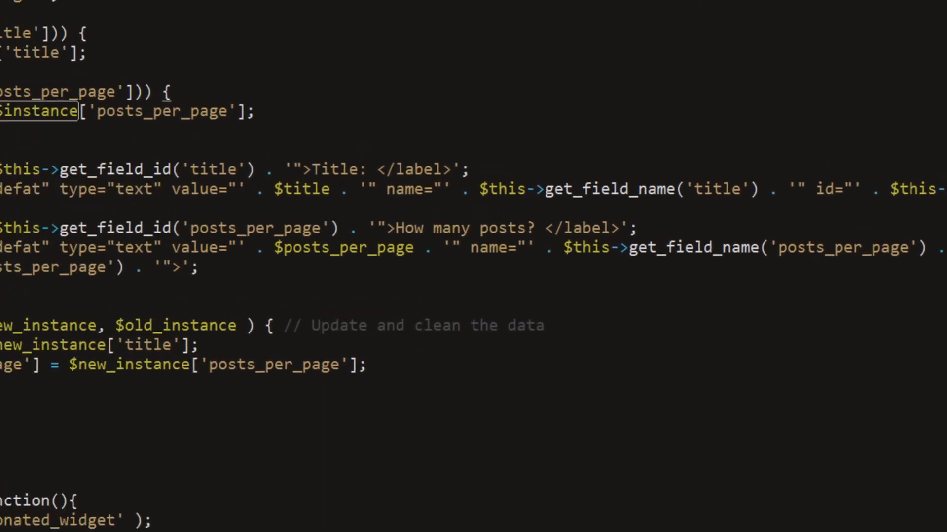
scroll("down", 3)
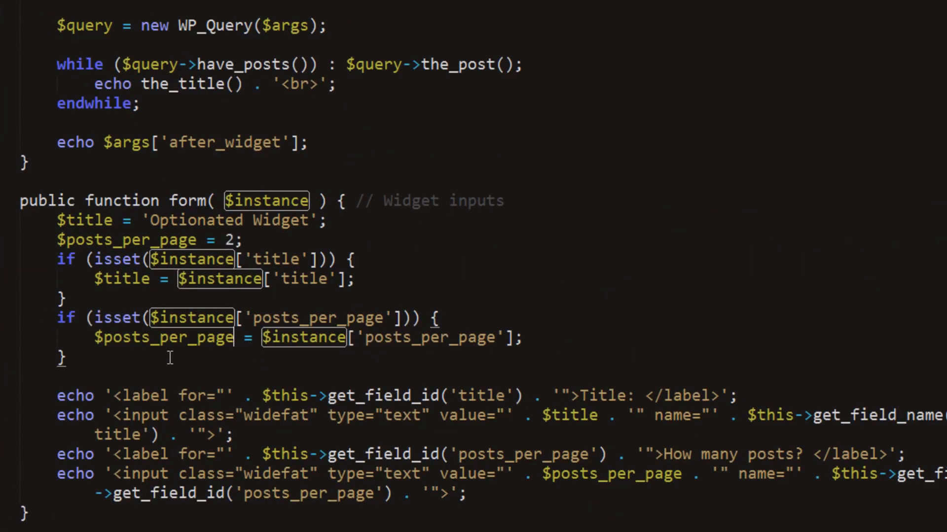
scroll("down", 3)
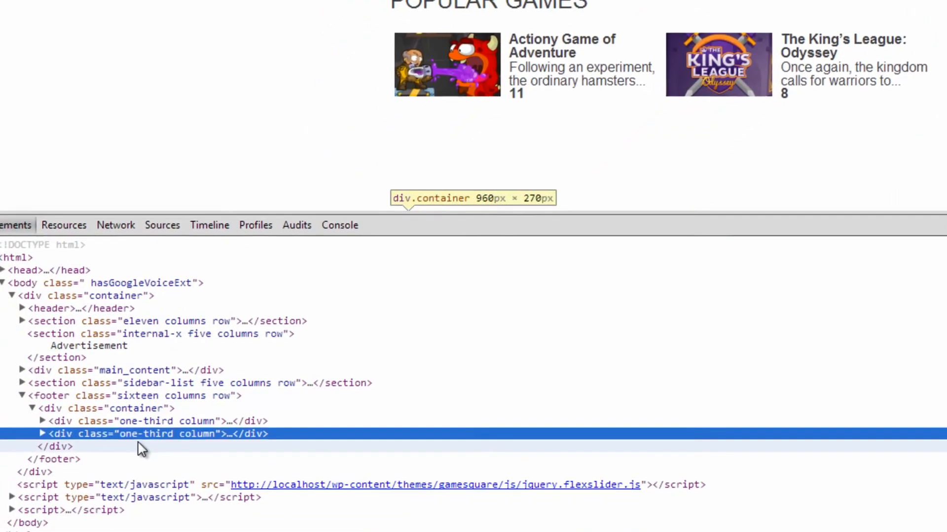
Select the second div.one-third column in the footer container to view its markup.
left_click(43, 434)
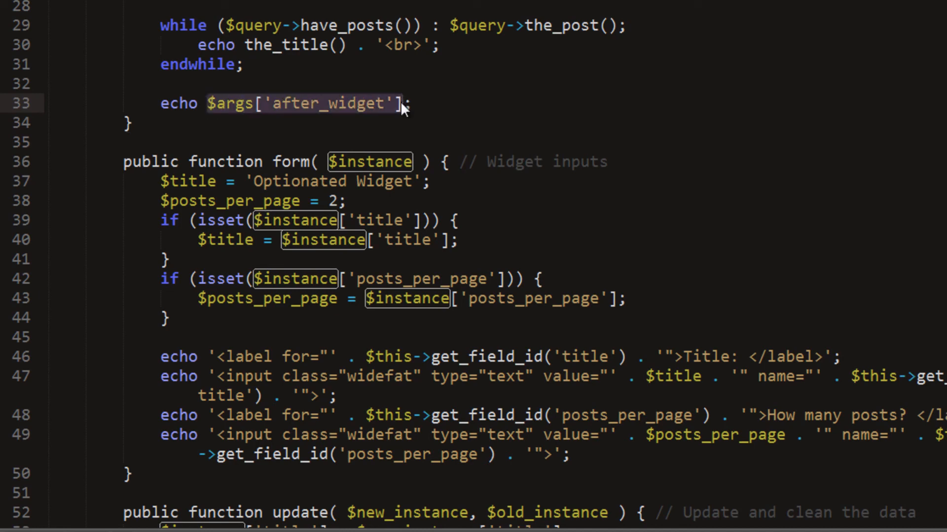
Replace $args['after_widget'] on line 33 with an echoed '</div>' string.
key("Delete")
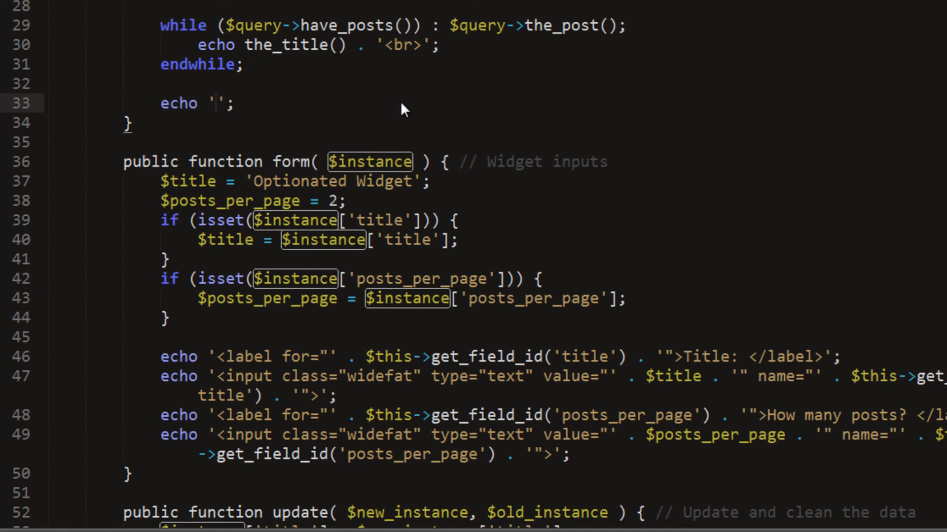
type("</")
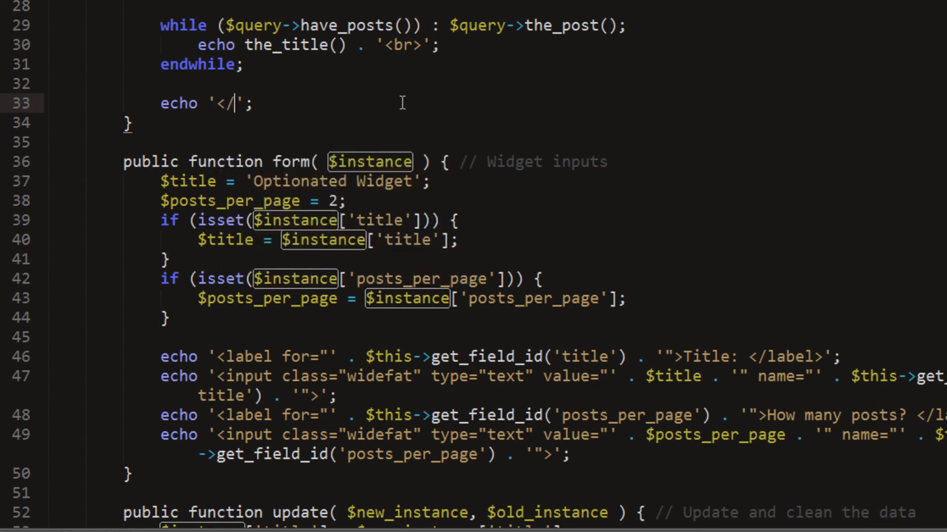
type("div>")
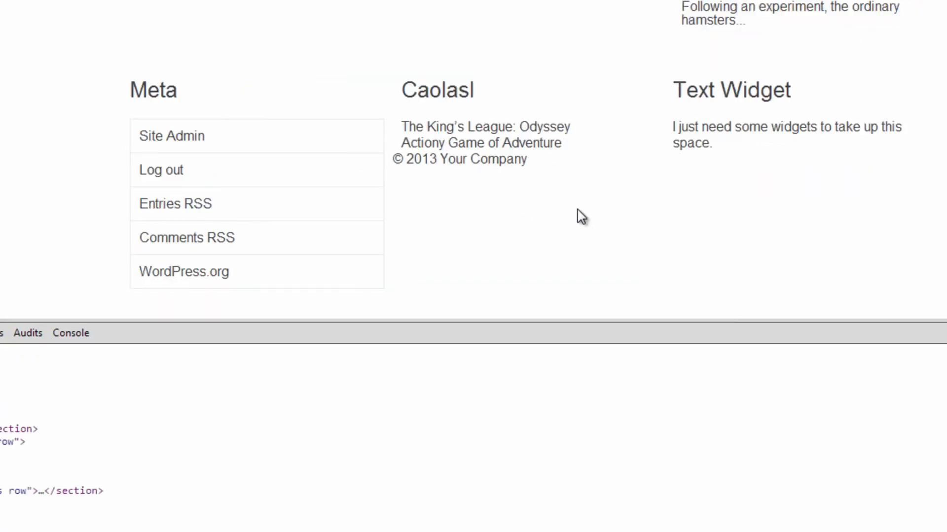
mouse_move(579, 217)
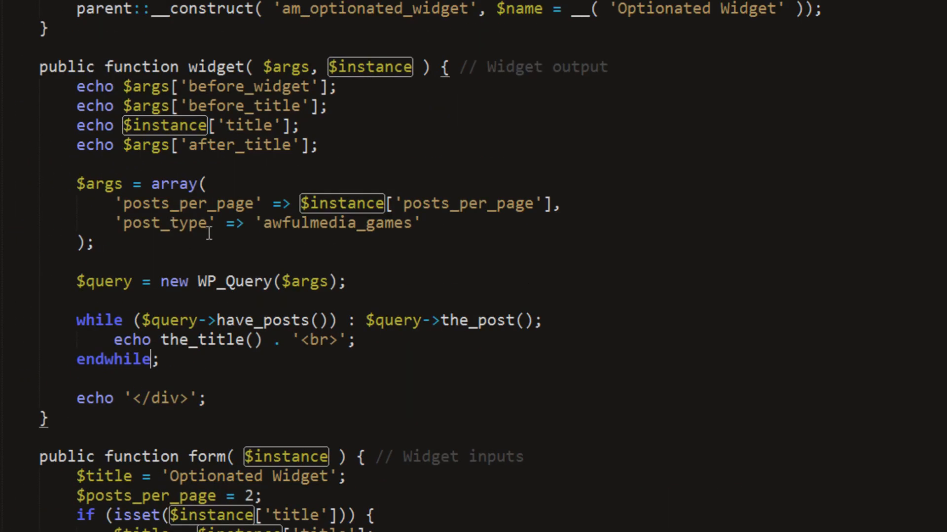
mouse_move(271, 327)
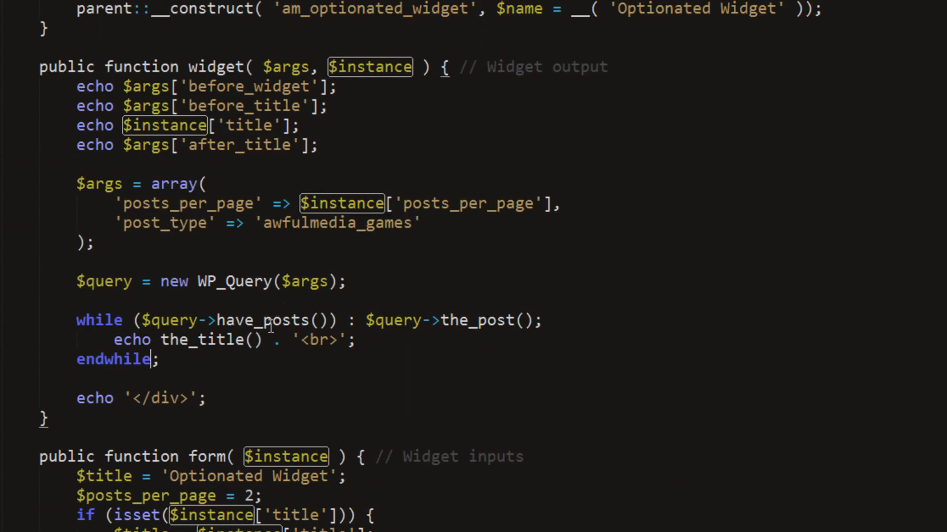